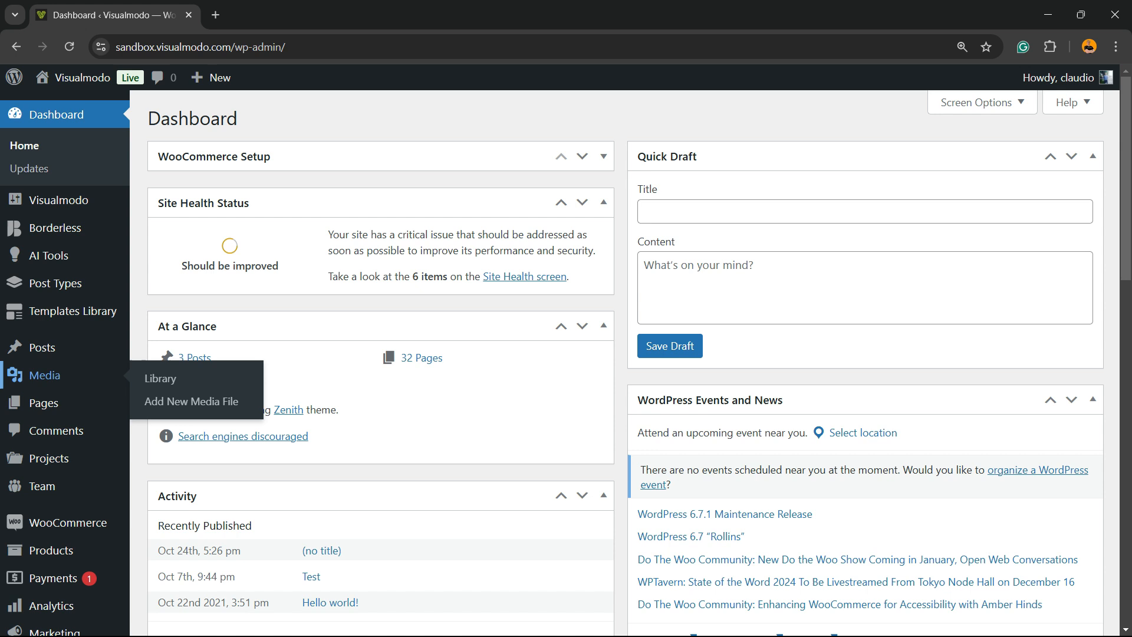
Browse the Media Library grid showing 80 of 93 uploaded images and files.
left_click(160, 378)
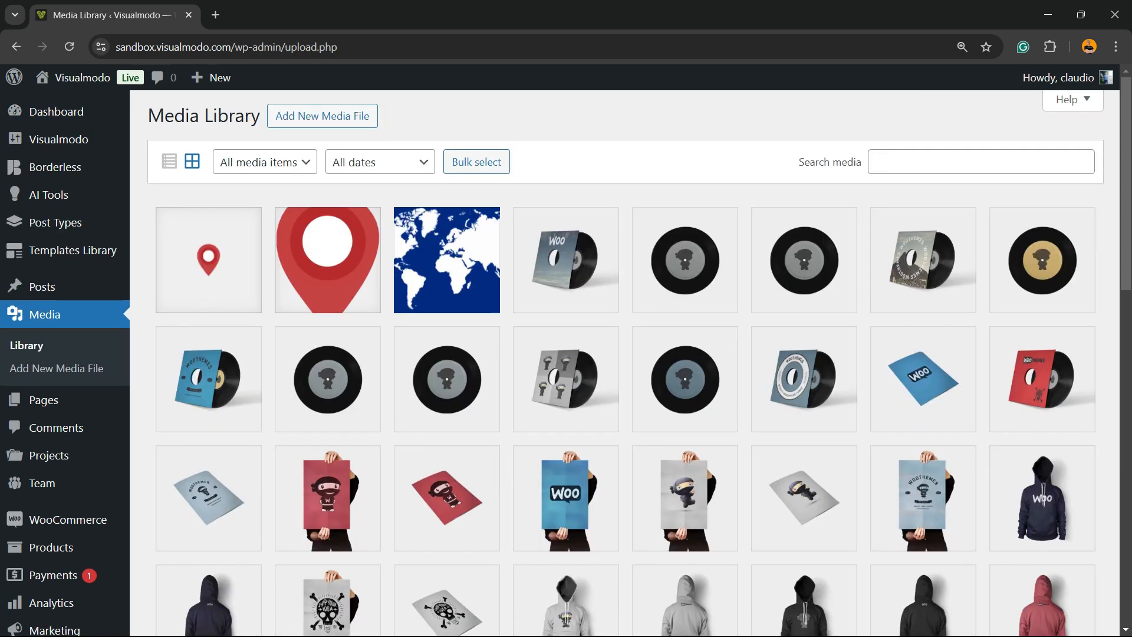
scroll("down", 3)
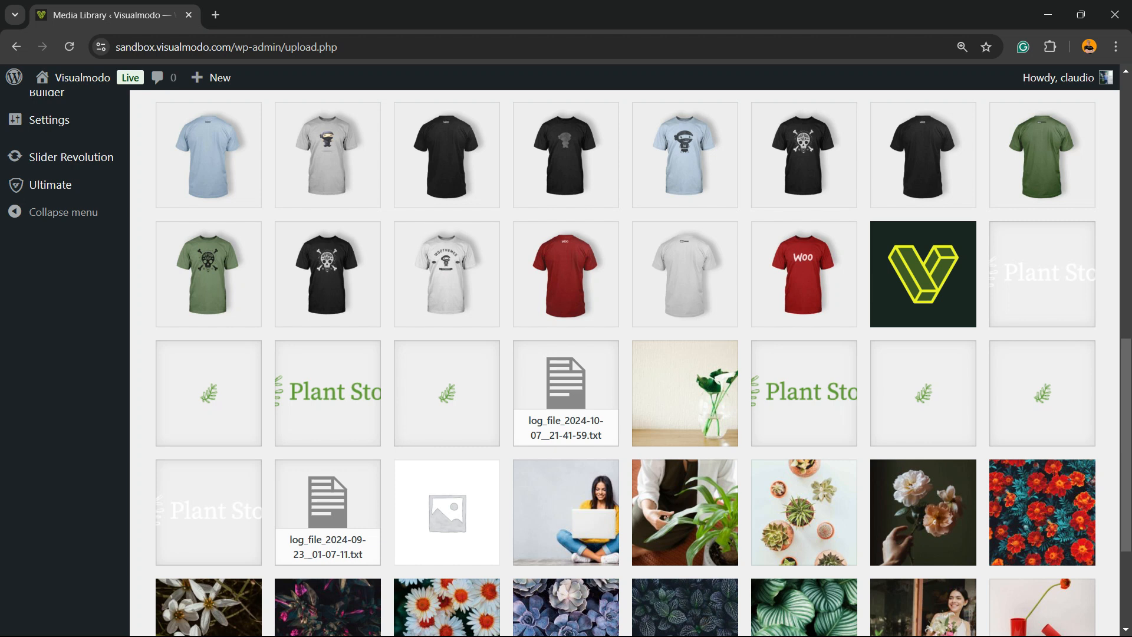
scroll("down", 3)
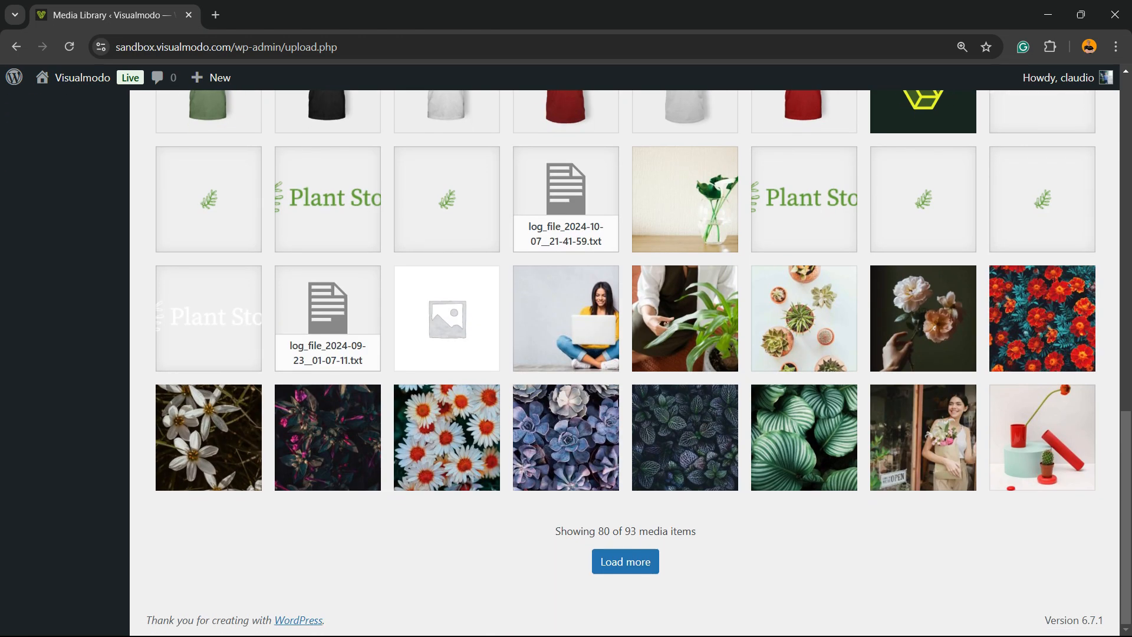
left_click(625, 562)
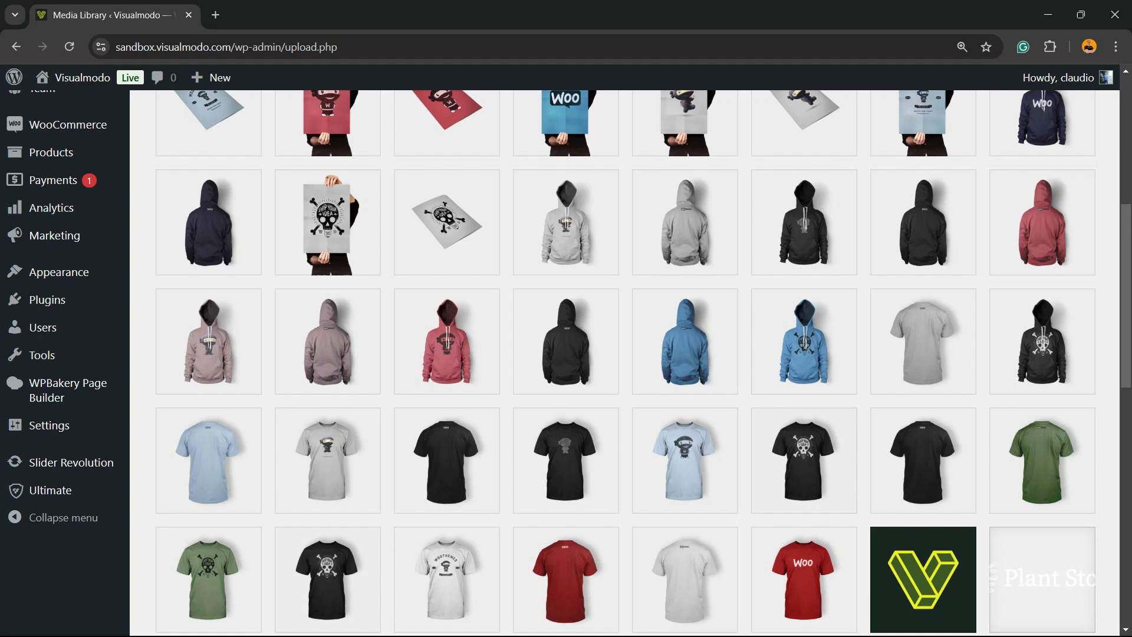
scroll("up", 3)
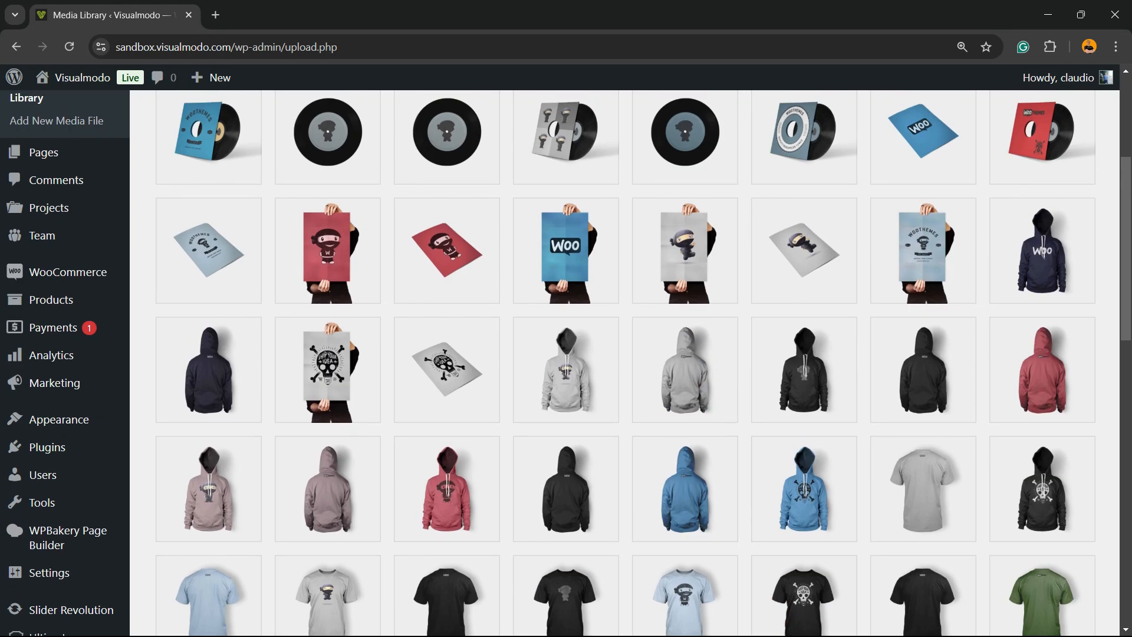
scroll("up", 3)
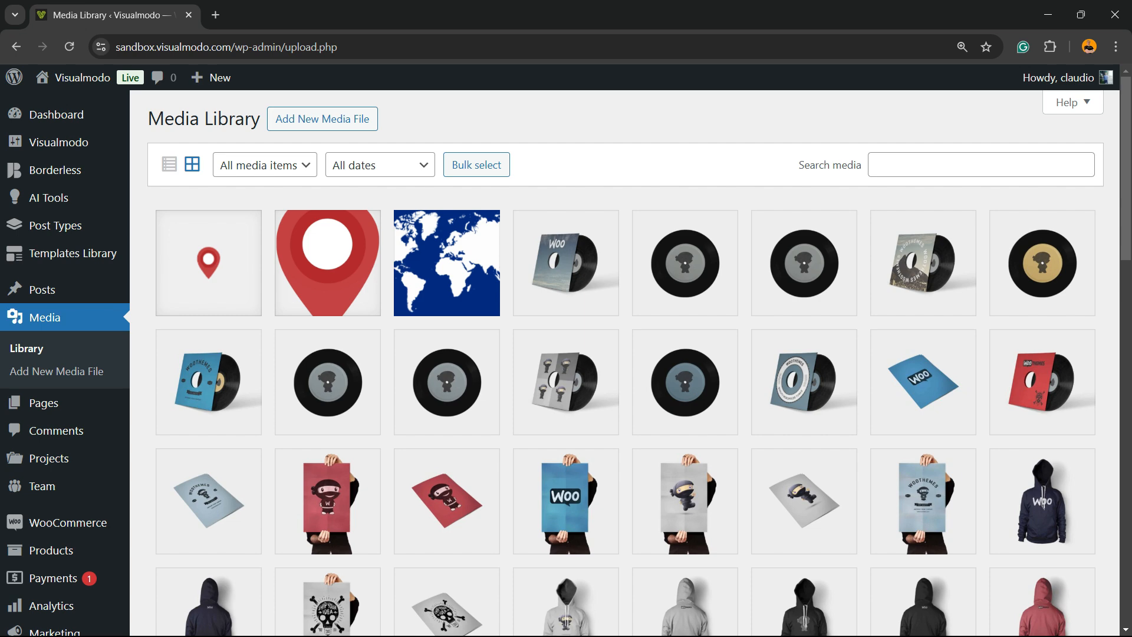
scroll("down", 3)
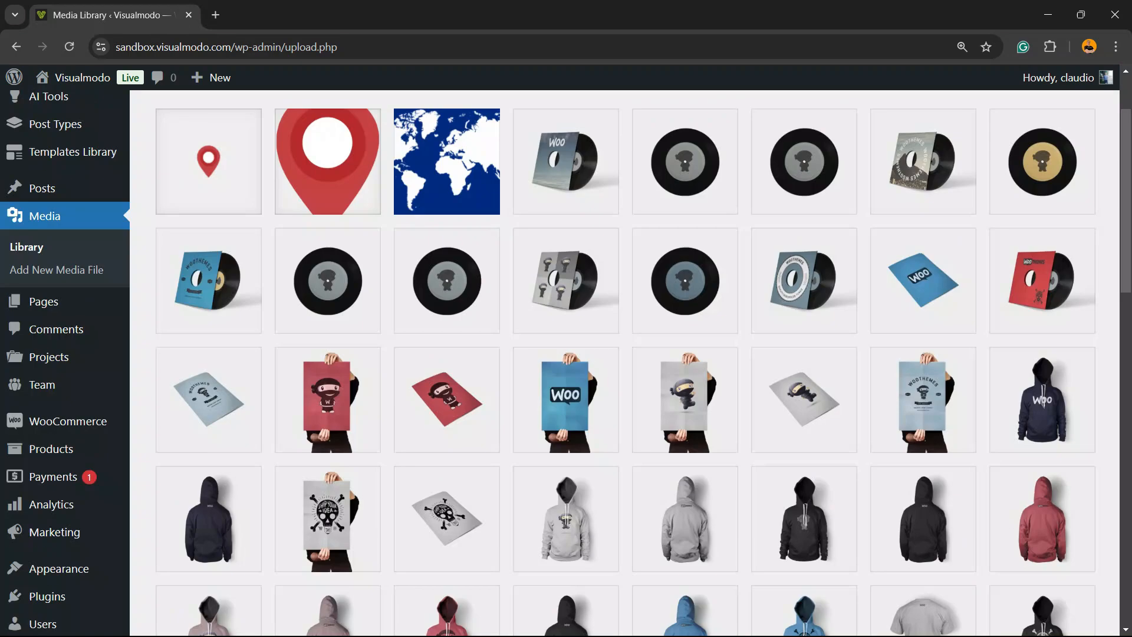
scroll("up", 3)
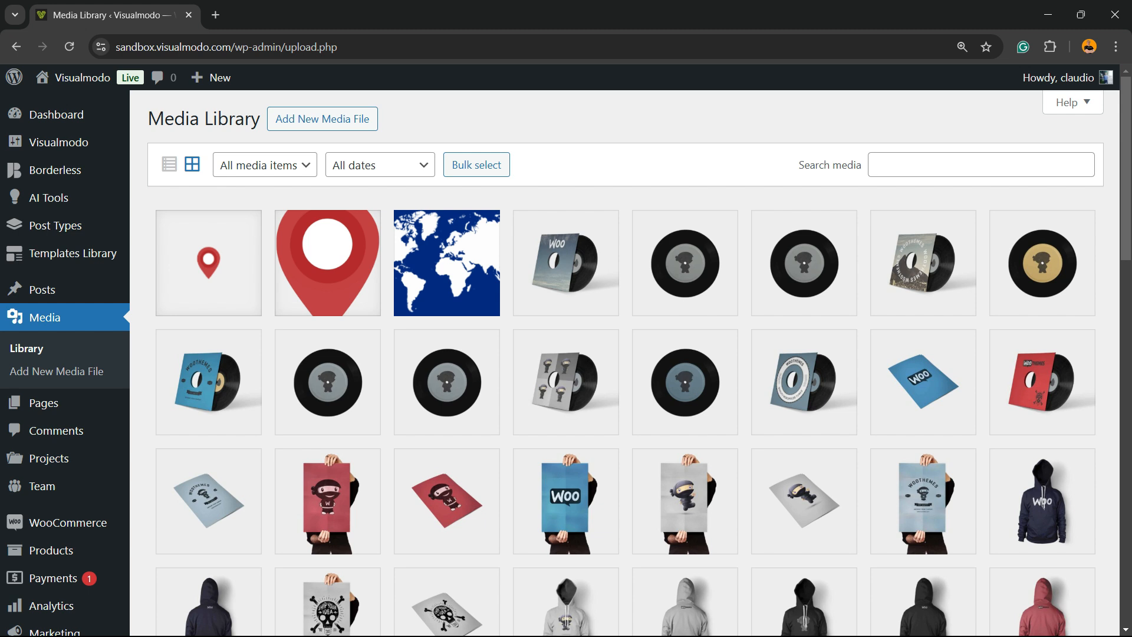
scroll("down", 3)
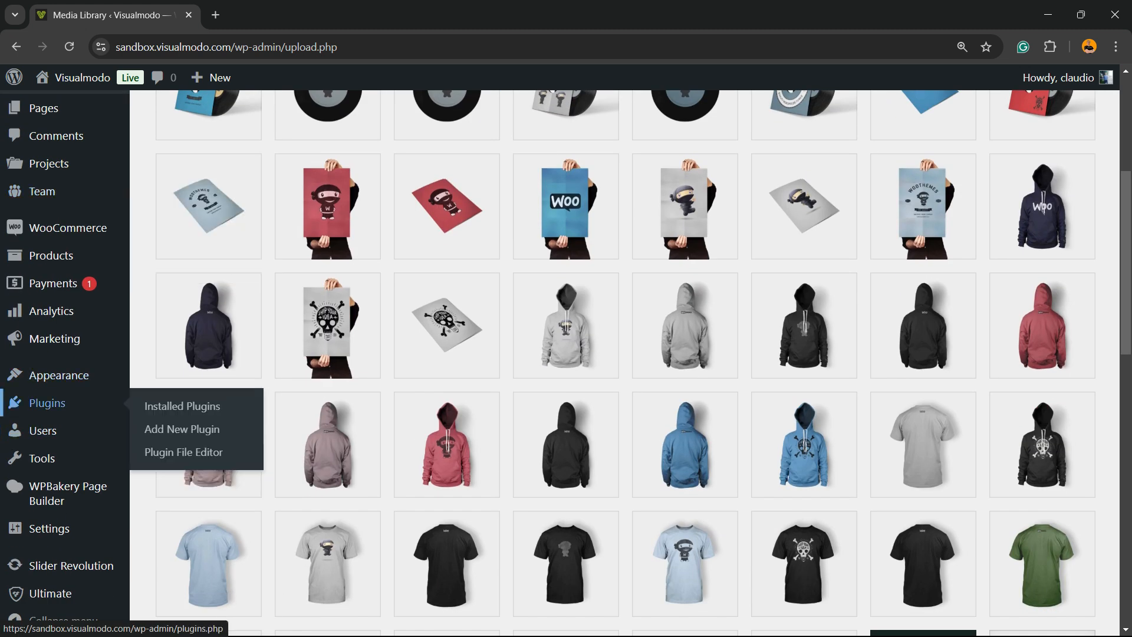
mouse_move(181, 430)
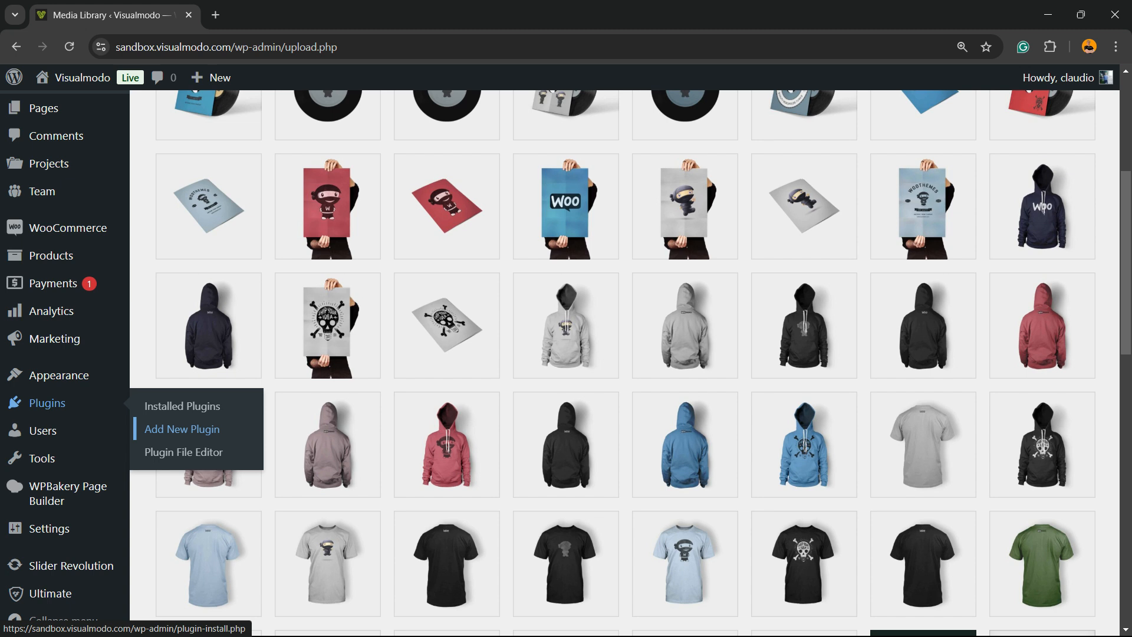
Search the plugin directory for 'Media Hygiene' and install it.
left_click(182, 429)
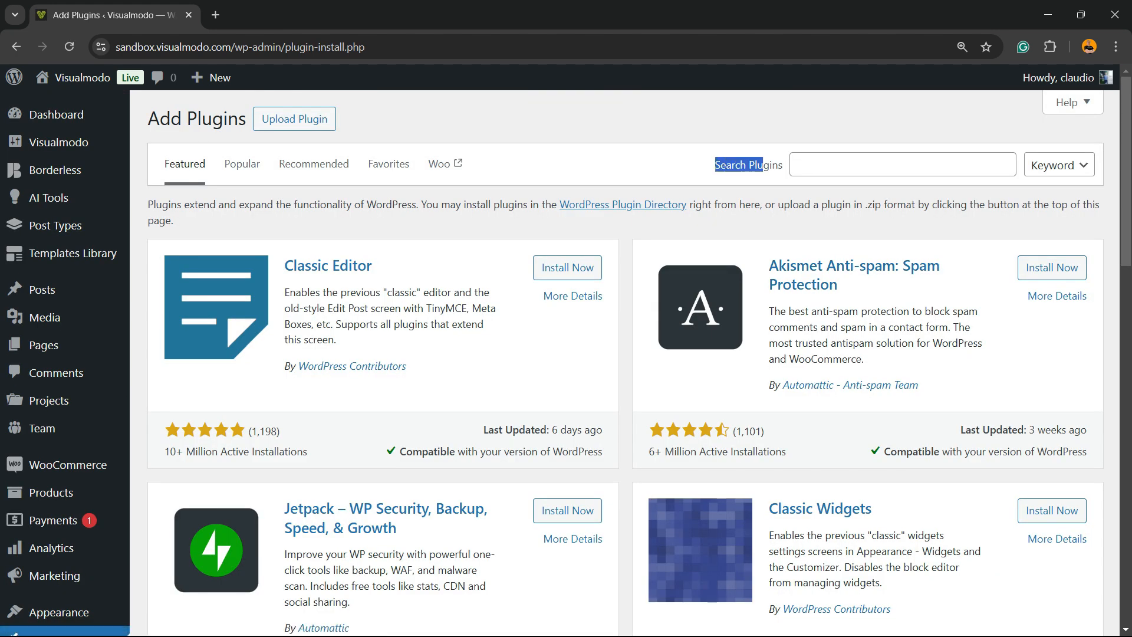
left_click(903, 164)
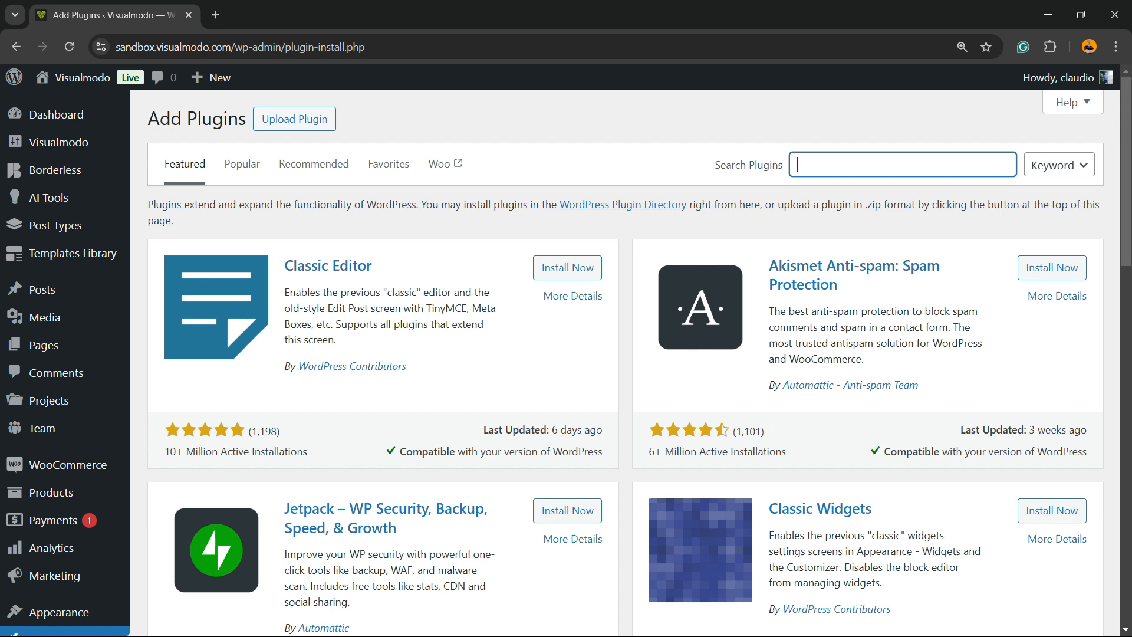
type("Media Hygiene")
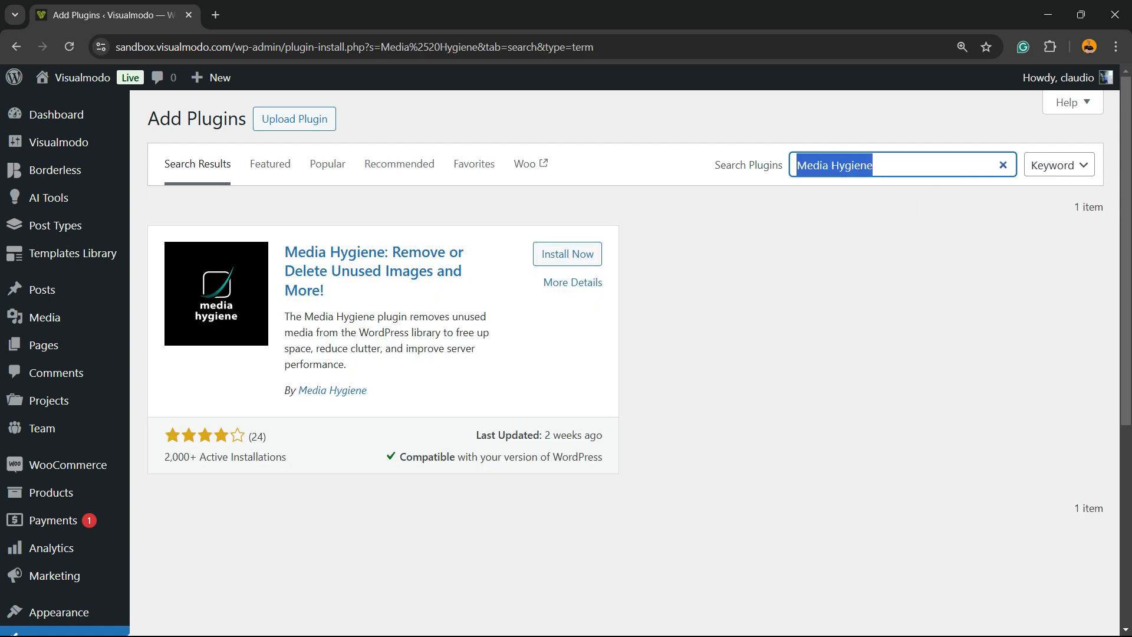
left_click(568, 254)
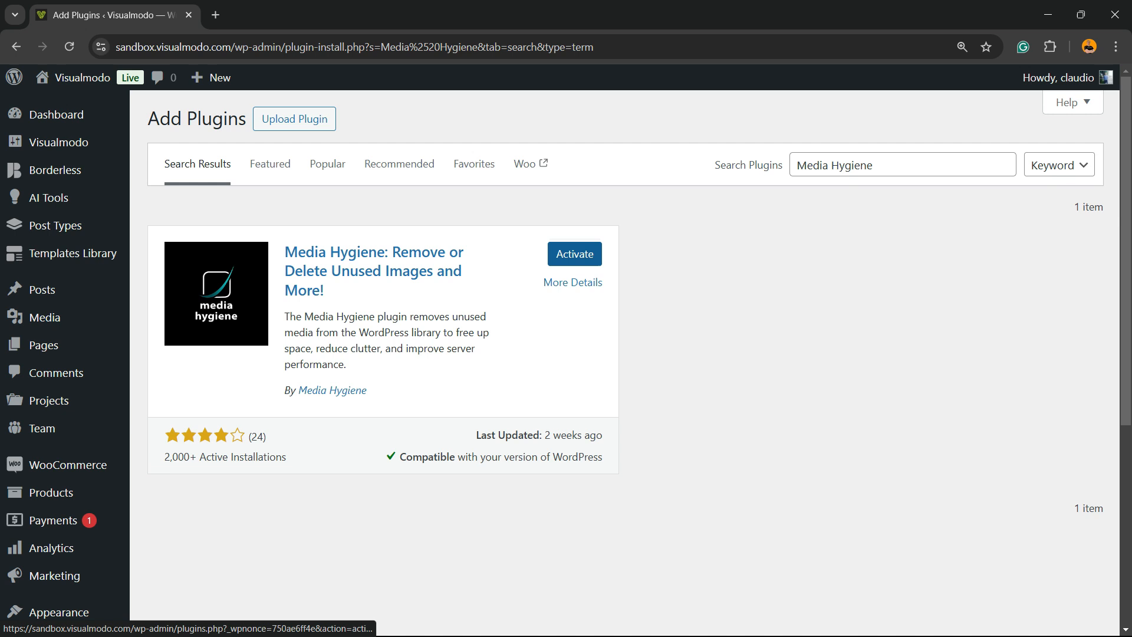
Activate the installed Media Hygiene plugin from its plugin card.
left_click(574, 254)
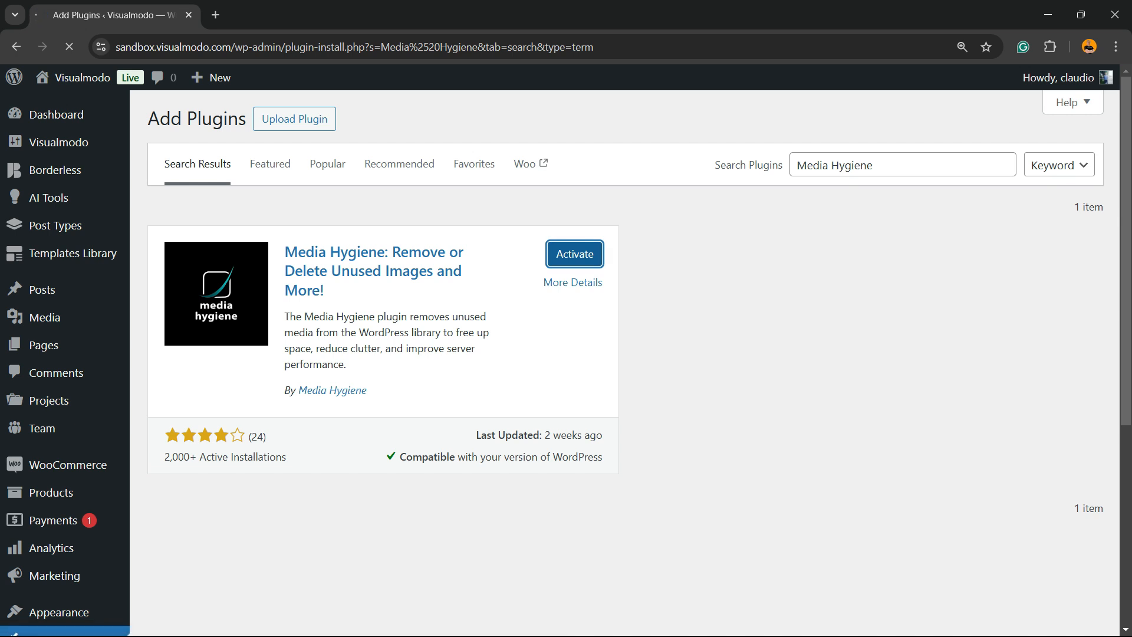
left_click(575, 254)
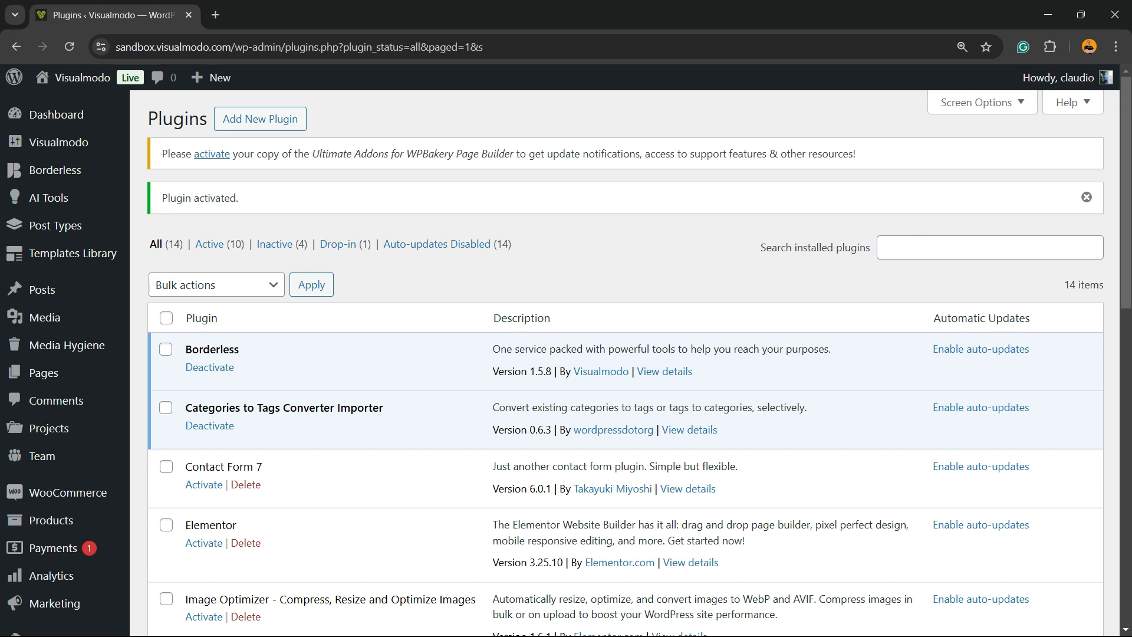
mouse_move(66, 346)
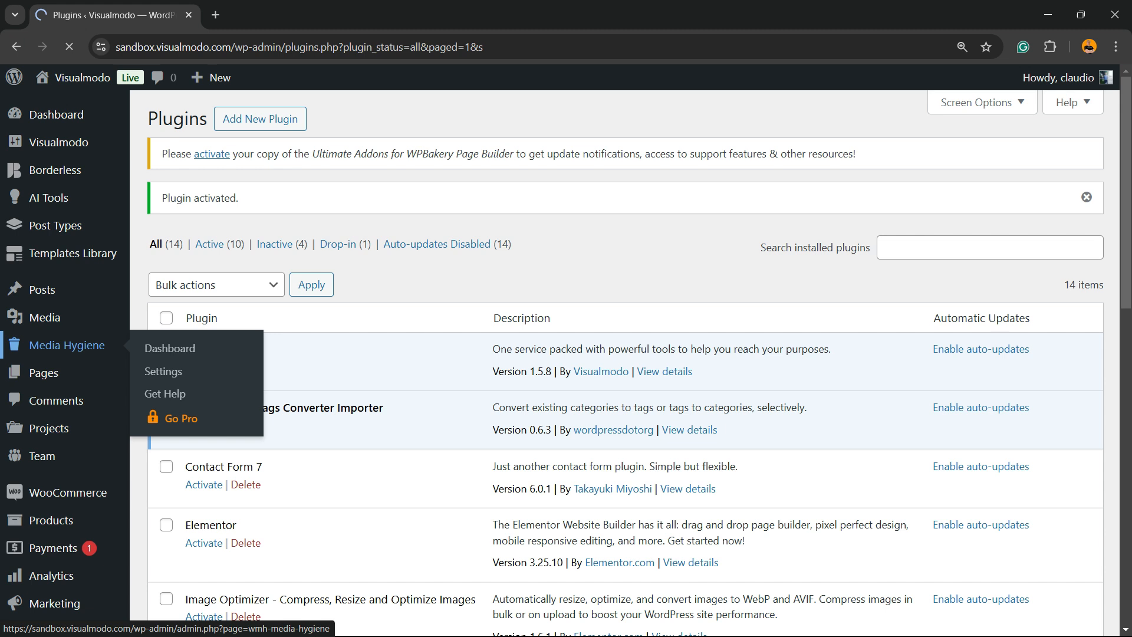
View the Media Hygiene dashboard's detected-plugins notice and all-zero summary counts down to the Scan button.
left_click(170, 348)
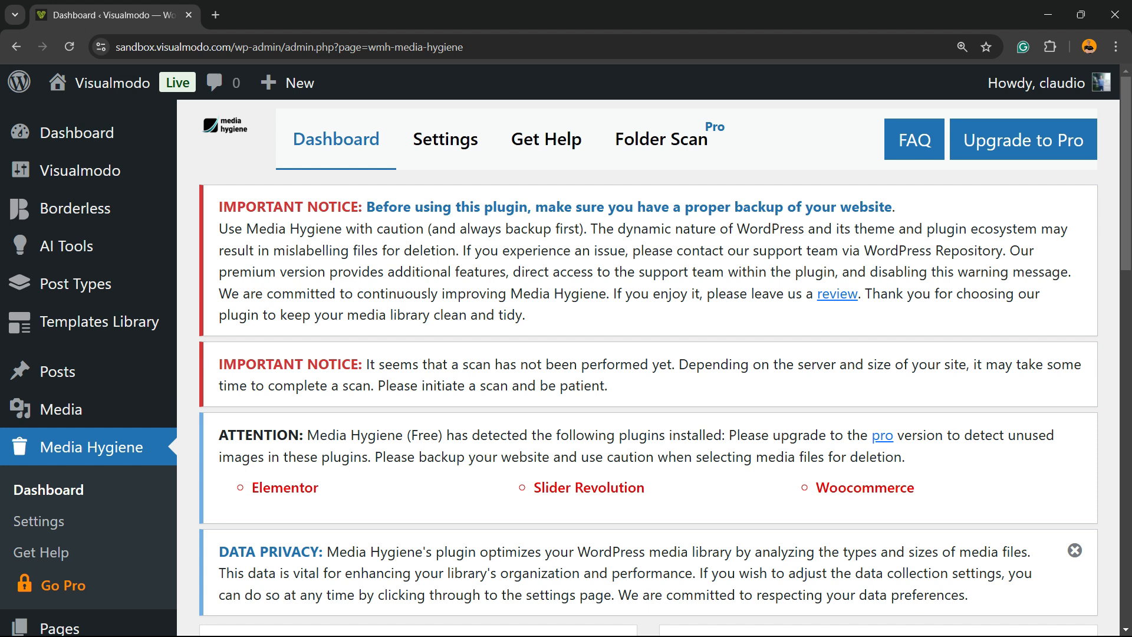
double_click(509, 314)
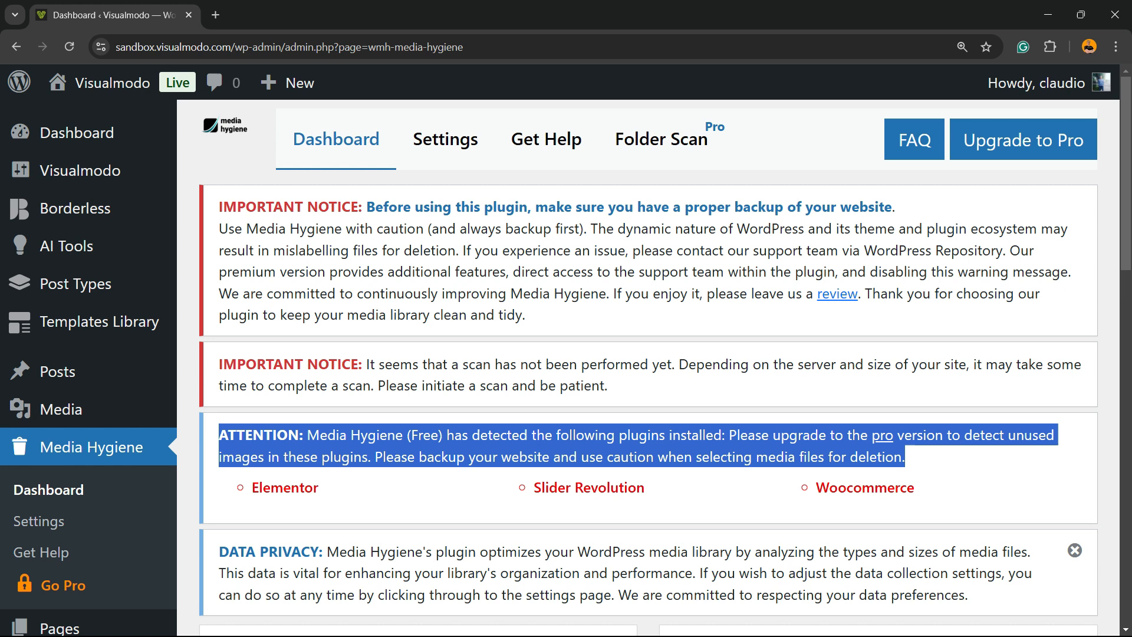
scroll("down", 3)
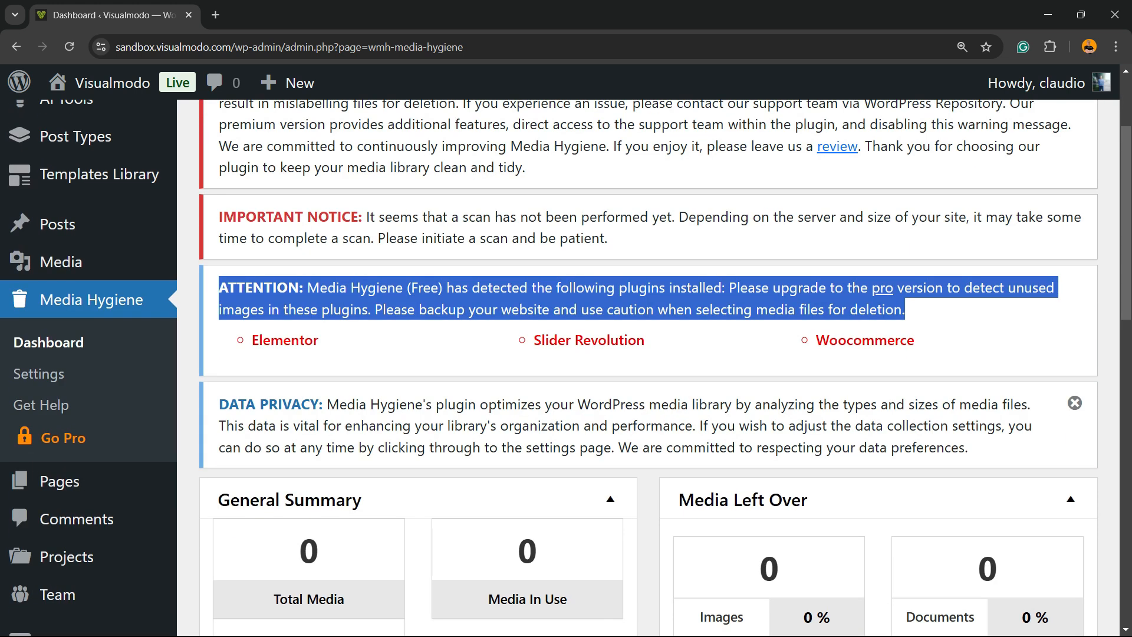
scroll("down", 3)
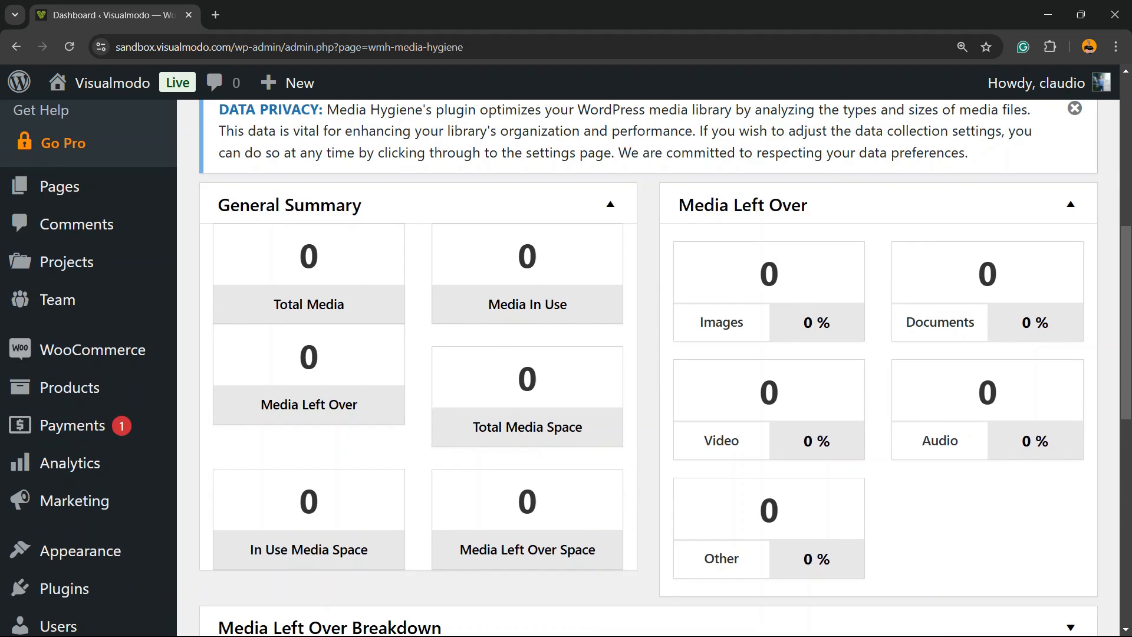
scroll("down", 3)
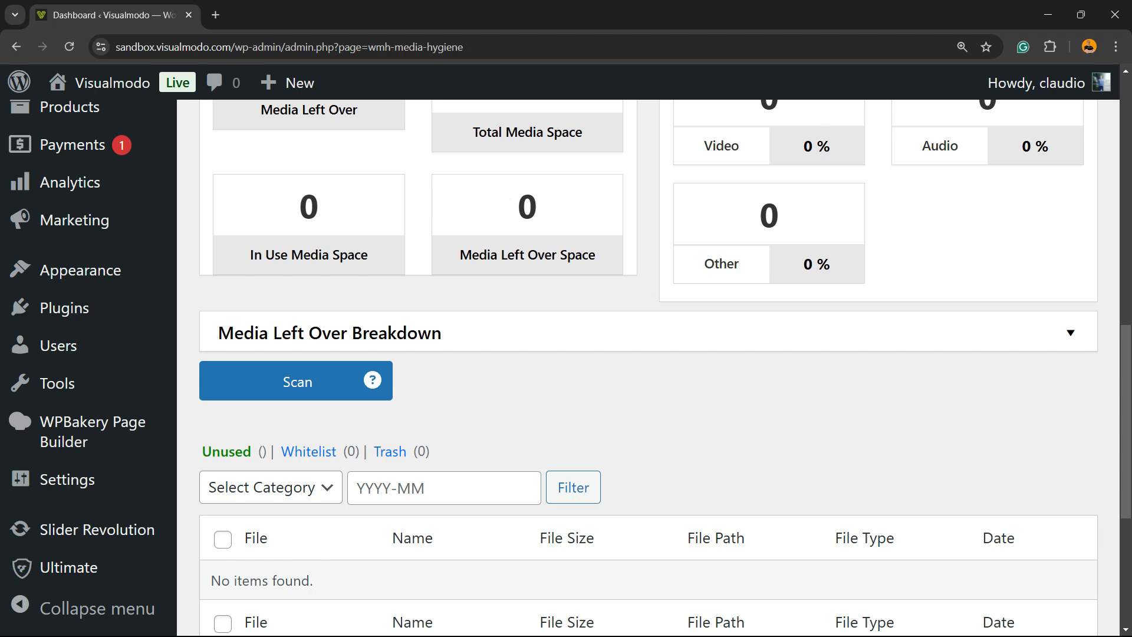
Run the Media Hygiene scan and review the resulting list of 69 unused media items.
left_click(295, 381)
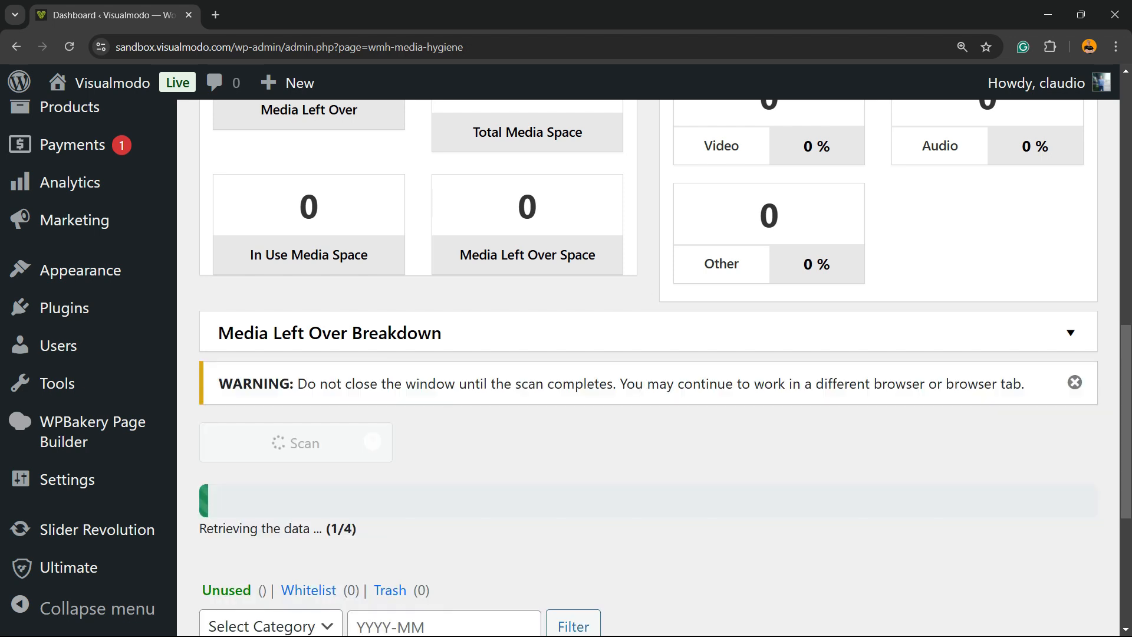
scroll("down", 3)
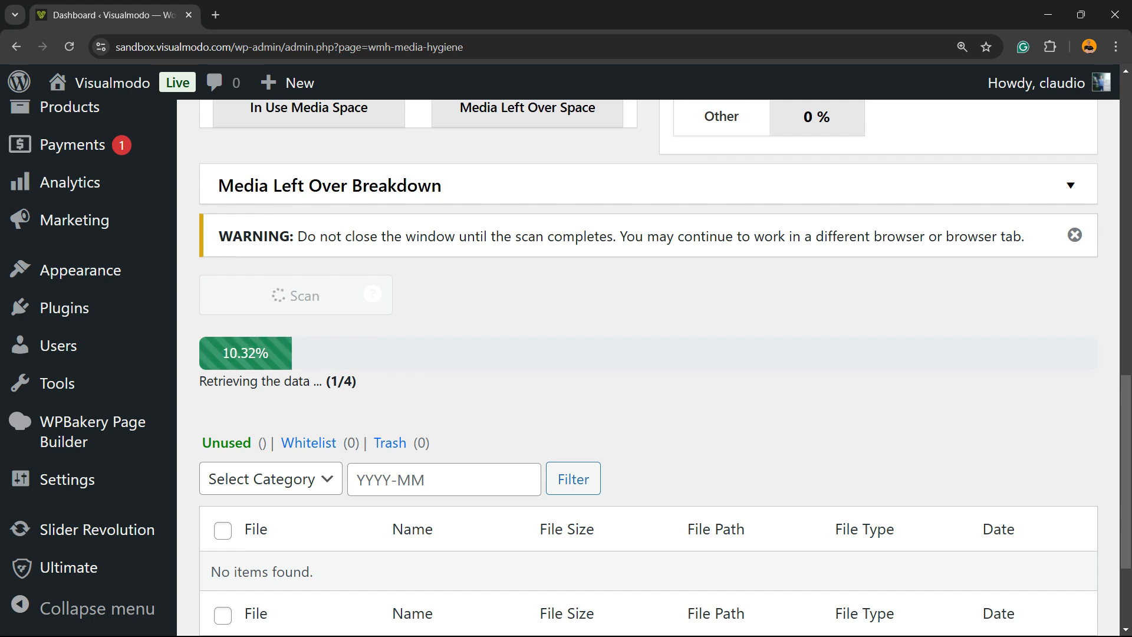
scroll("up", 3)
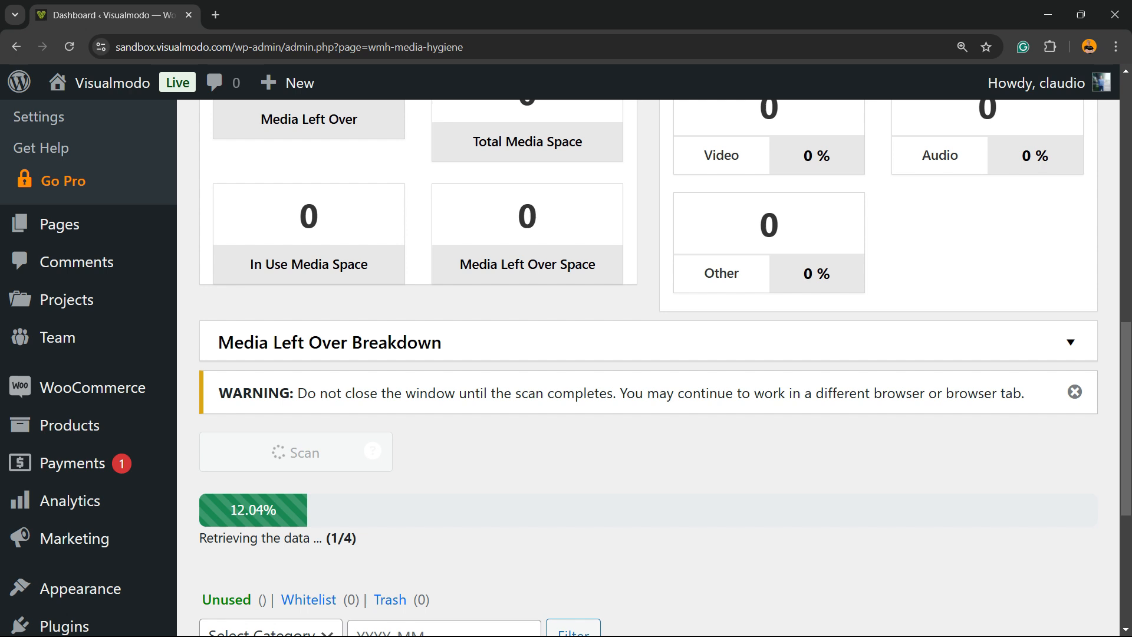
scroll("down", 3)
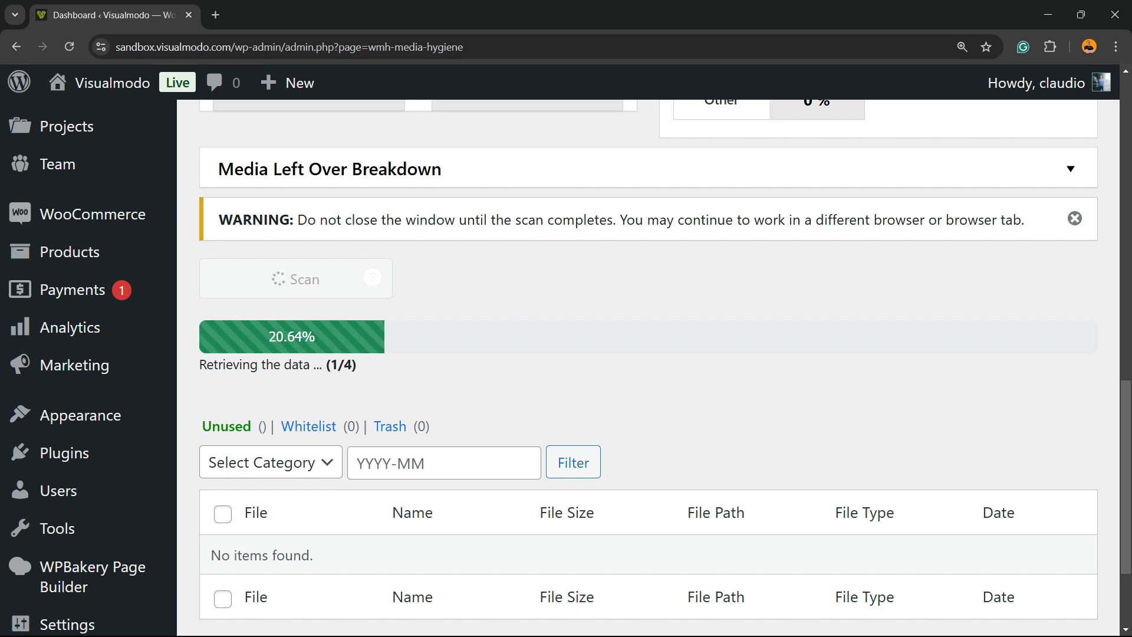
scroll("up", 3)
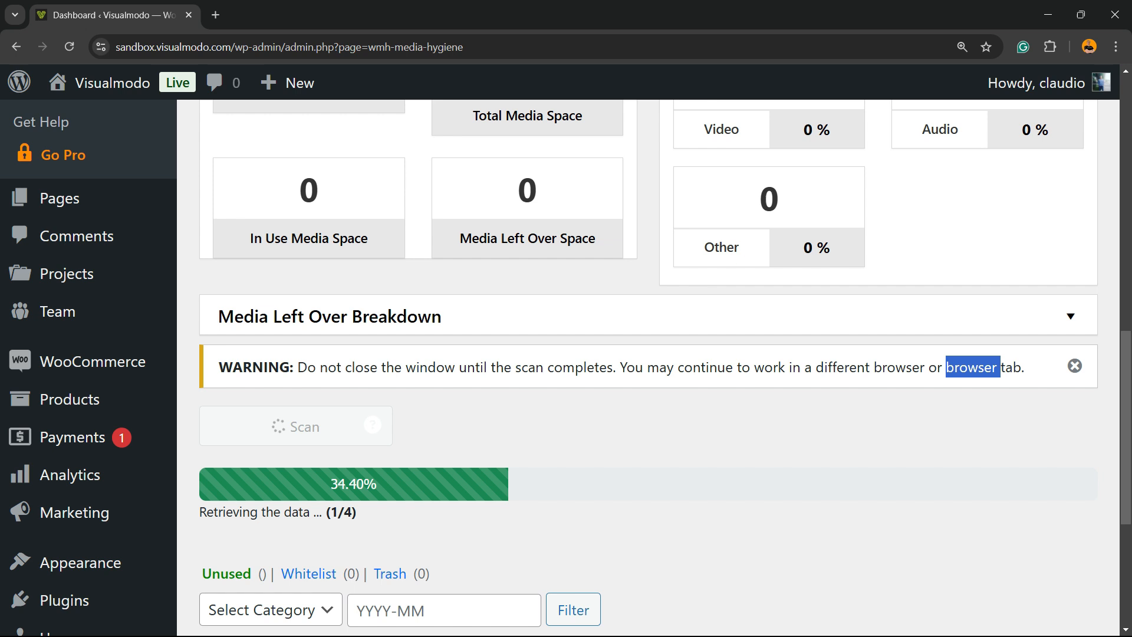
scroll("down", 3)
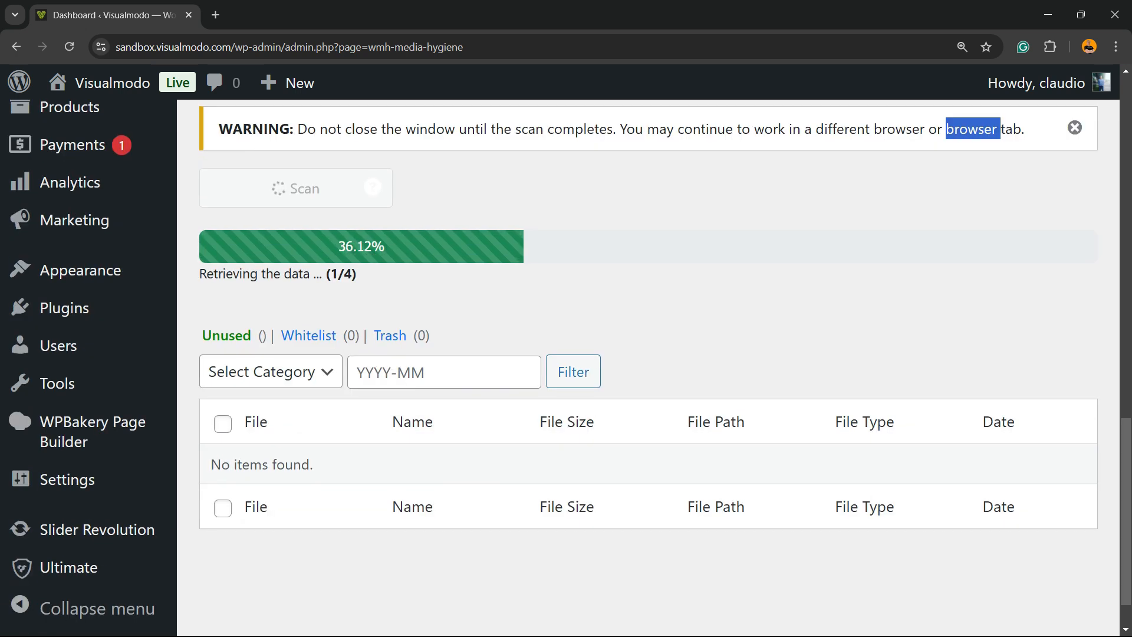
scroll("up", 3)
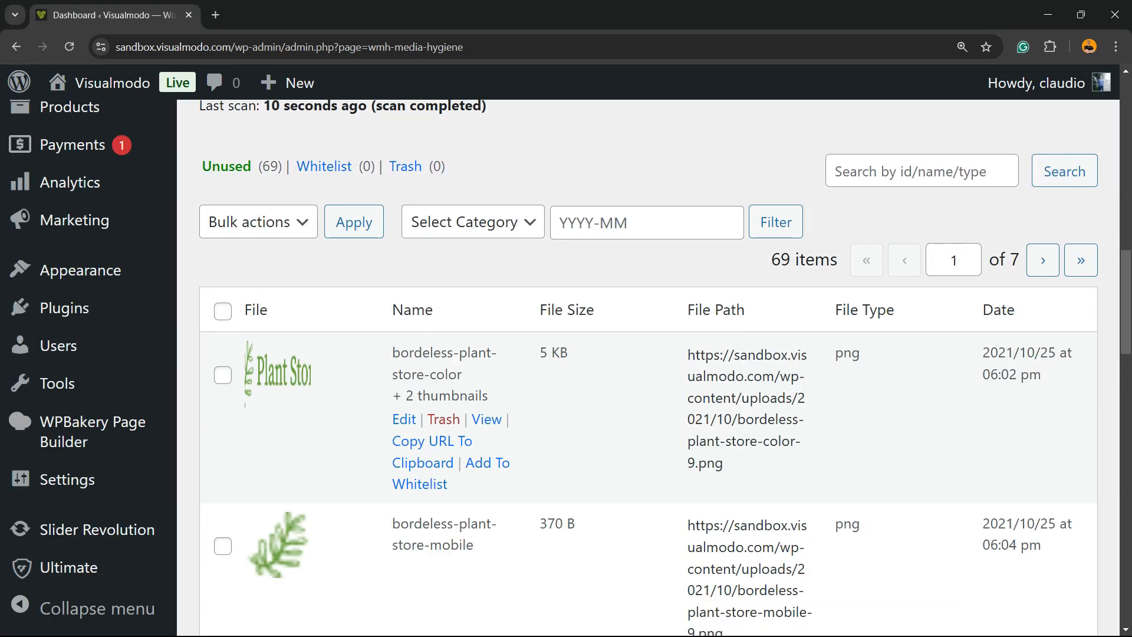
scroll("up", 3)
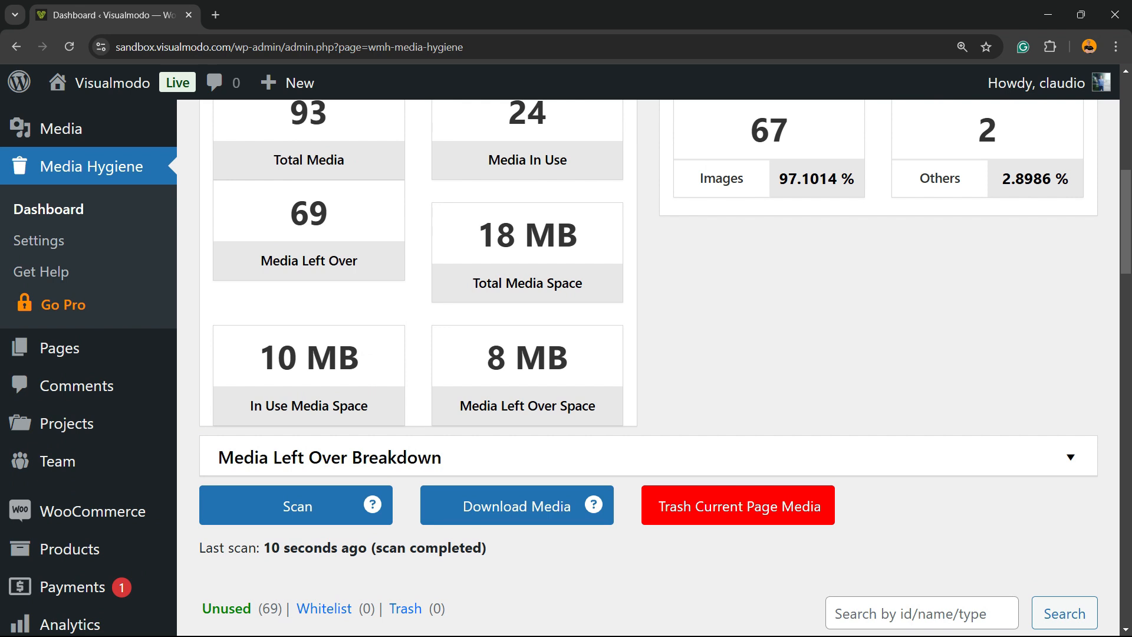
scroll("up", 3)
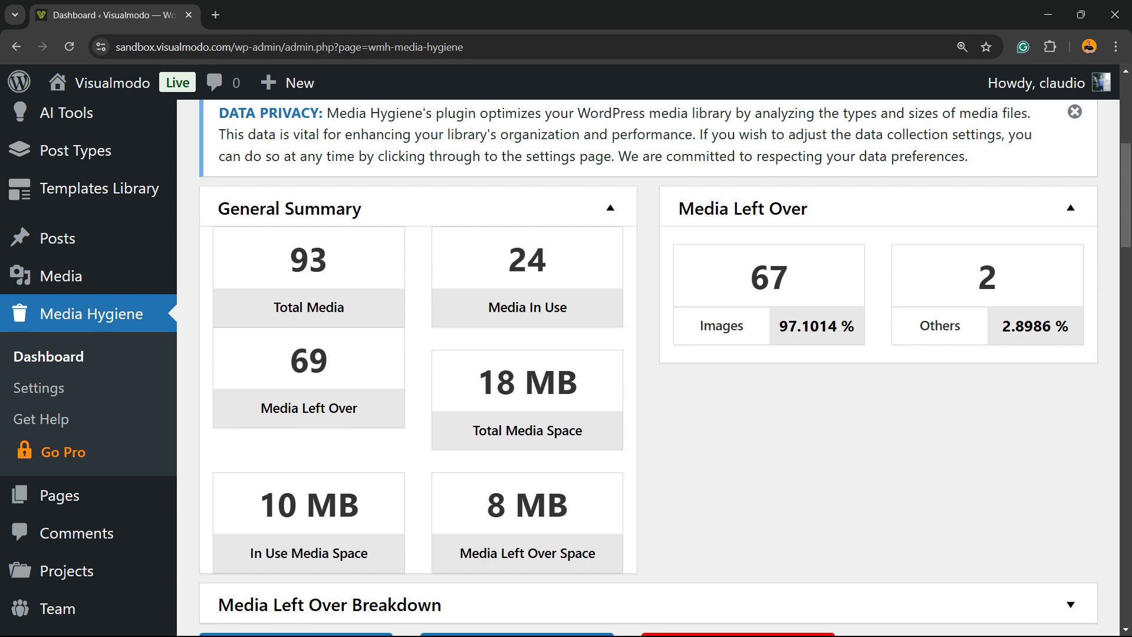
scroll("down", 3)
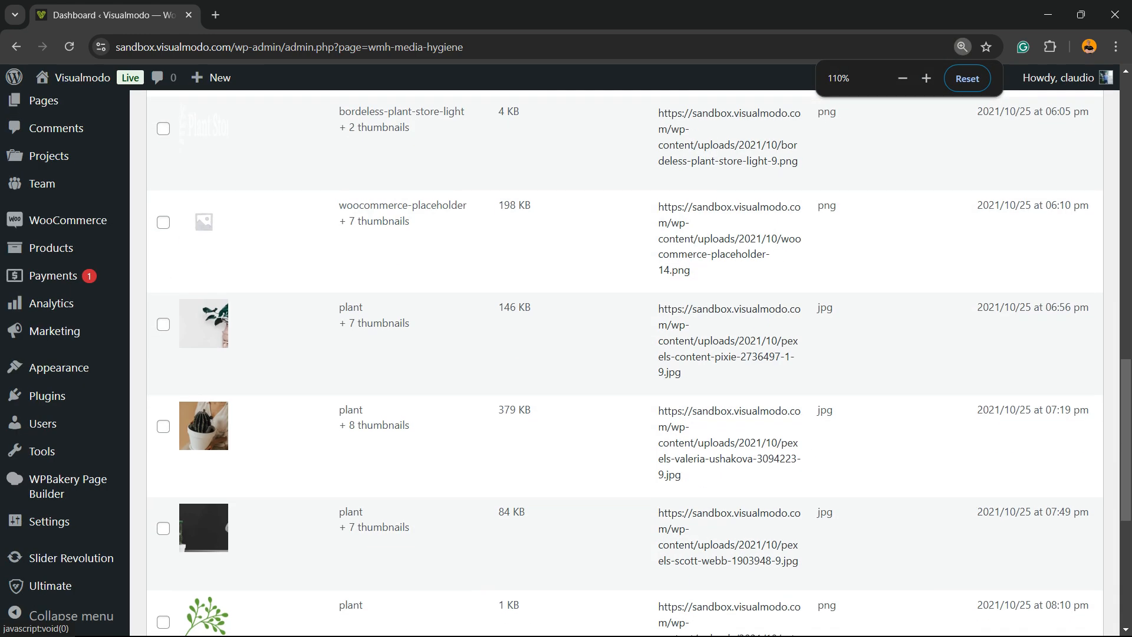
scroll("up", 3)
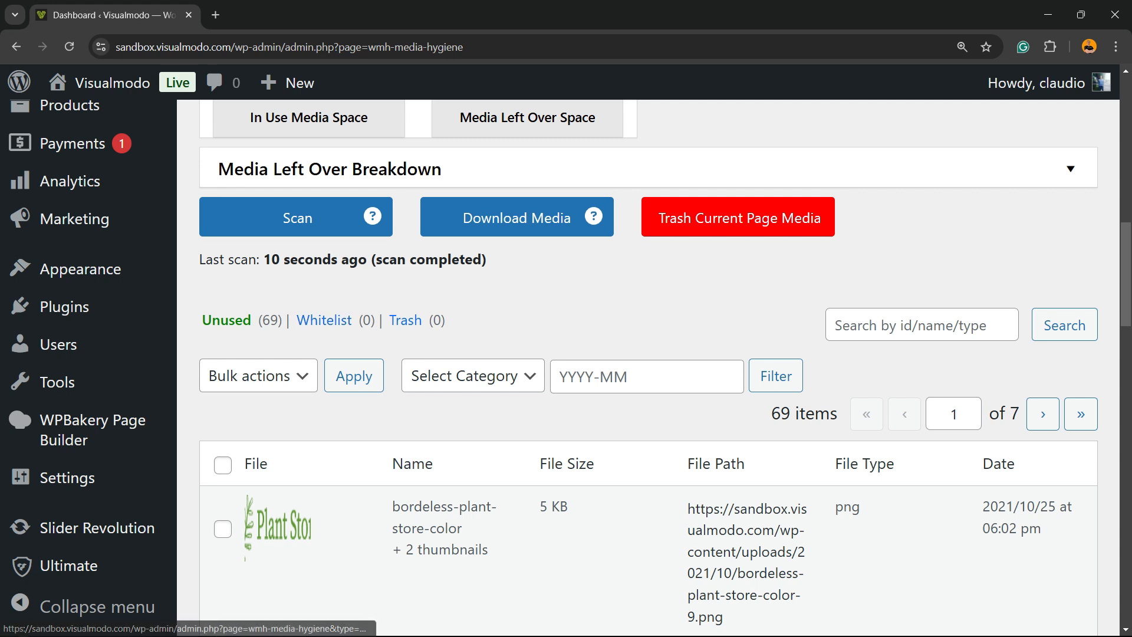
scroll("down", 3)
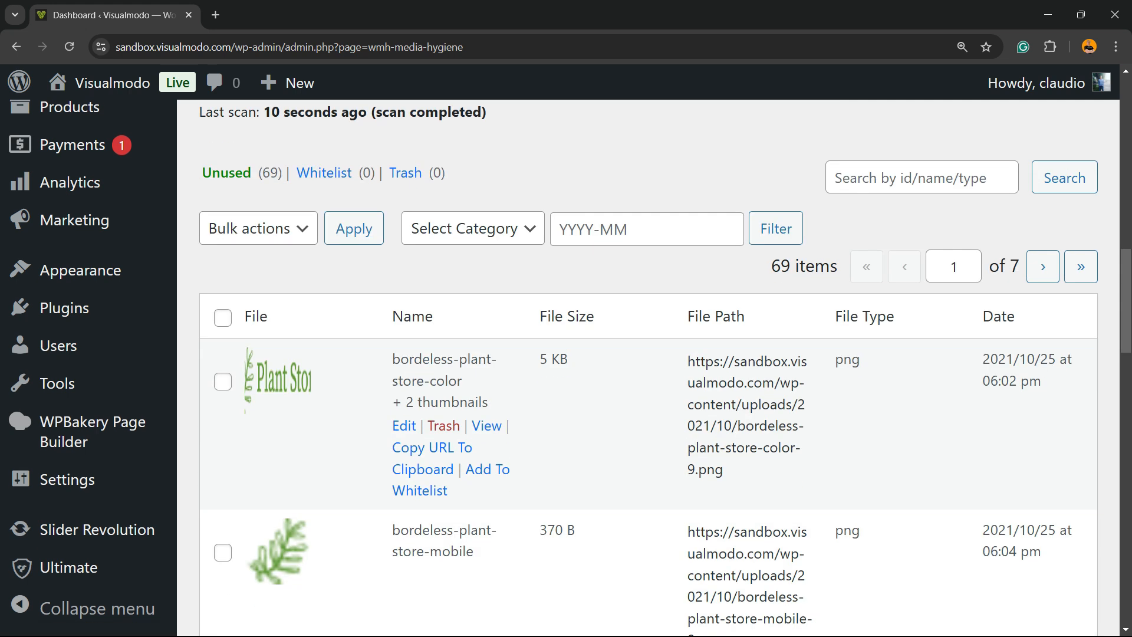
scroll("up", 3)
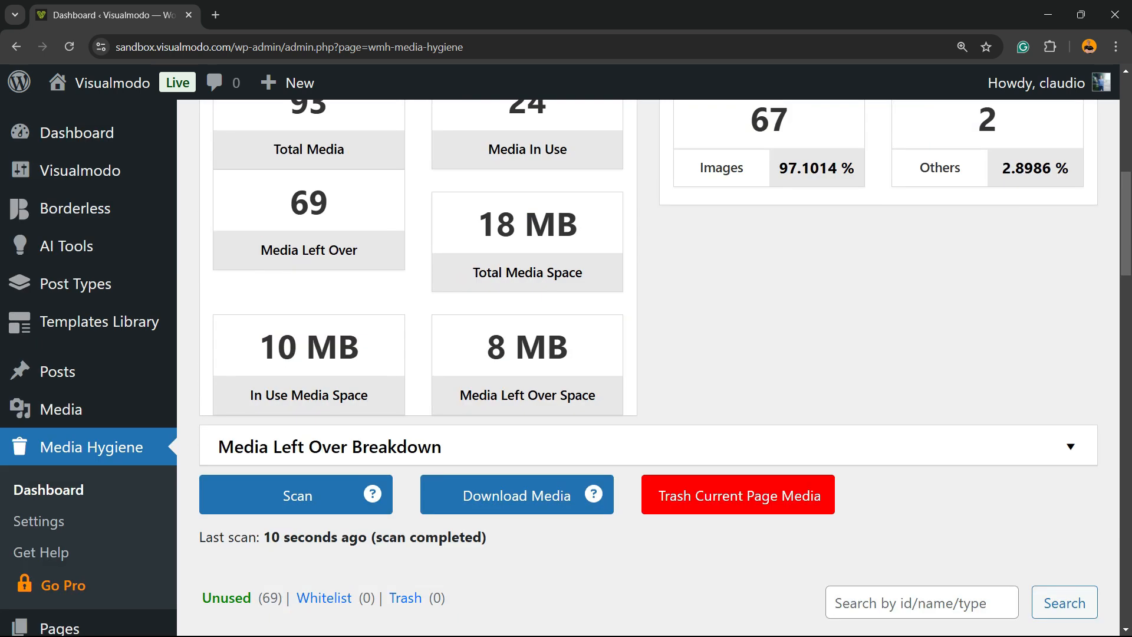
scroll("down", 3)
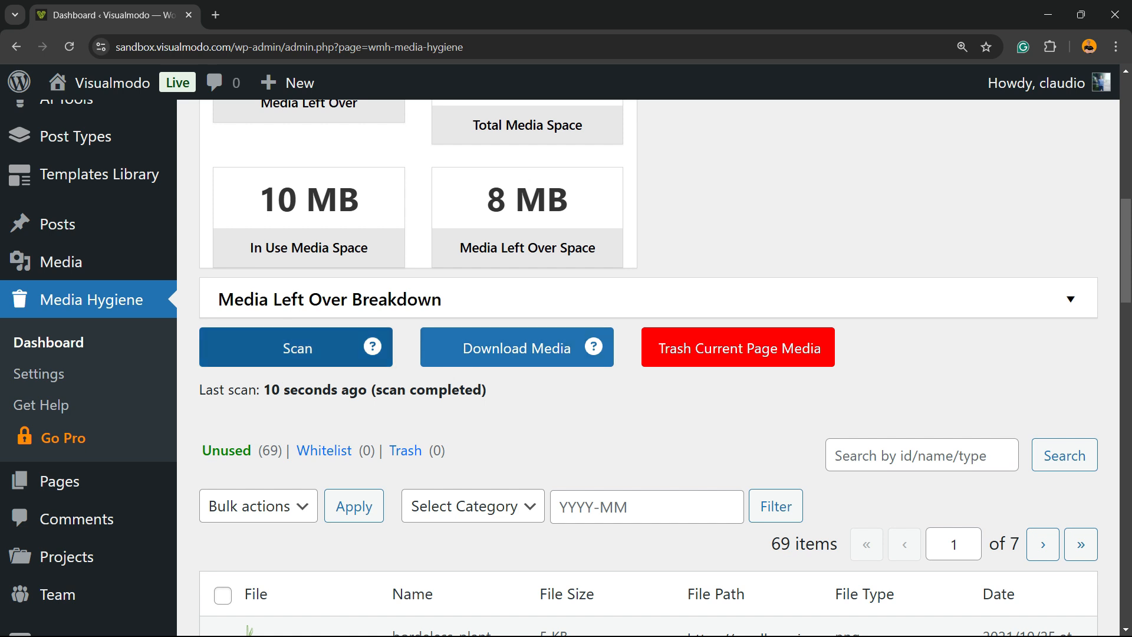
scroll("down", 3)
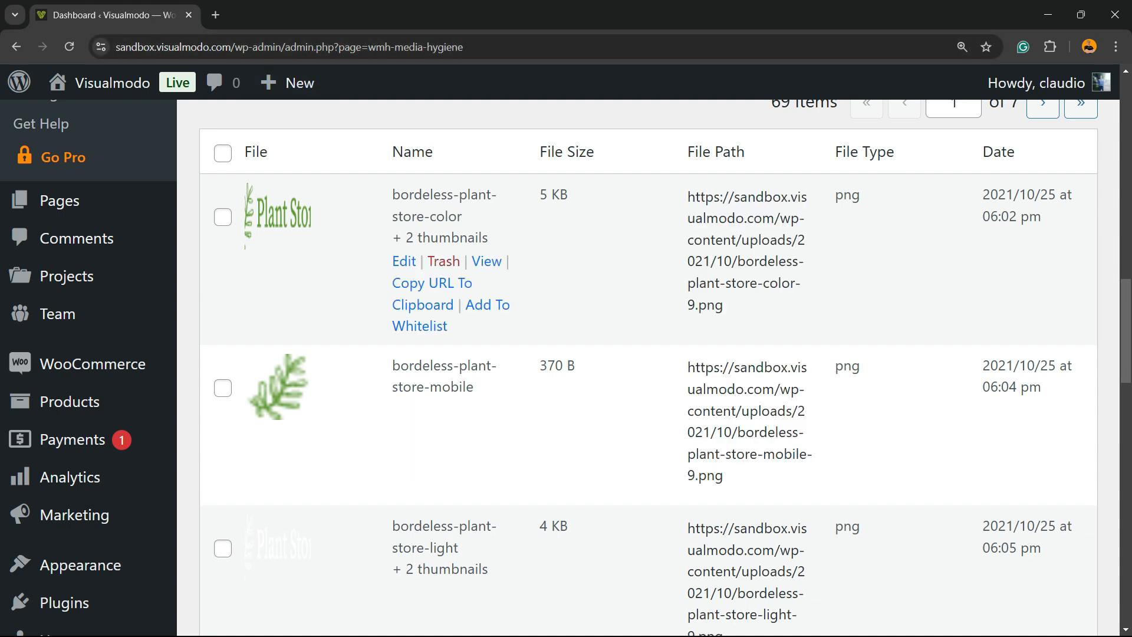
scroll("up", 3)
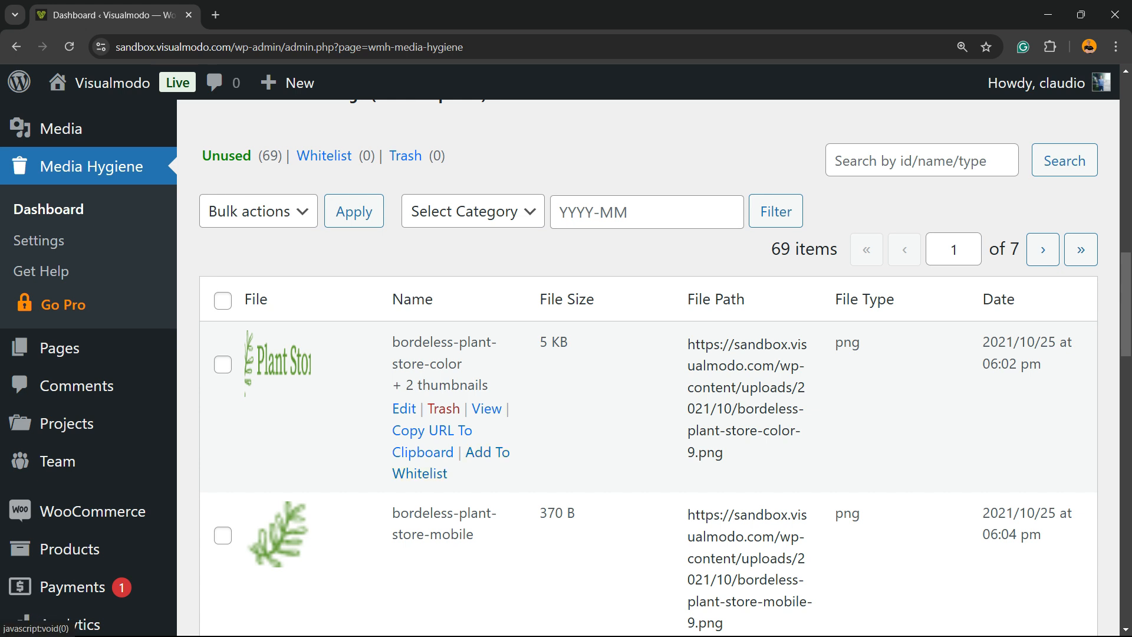
scroll("down", 3)
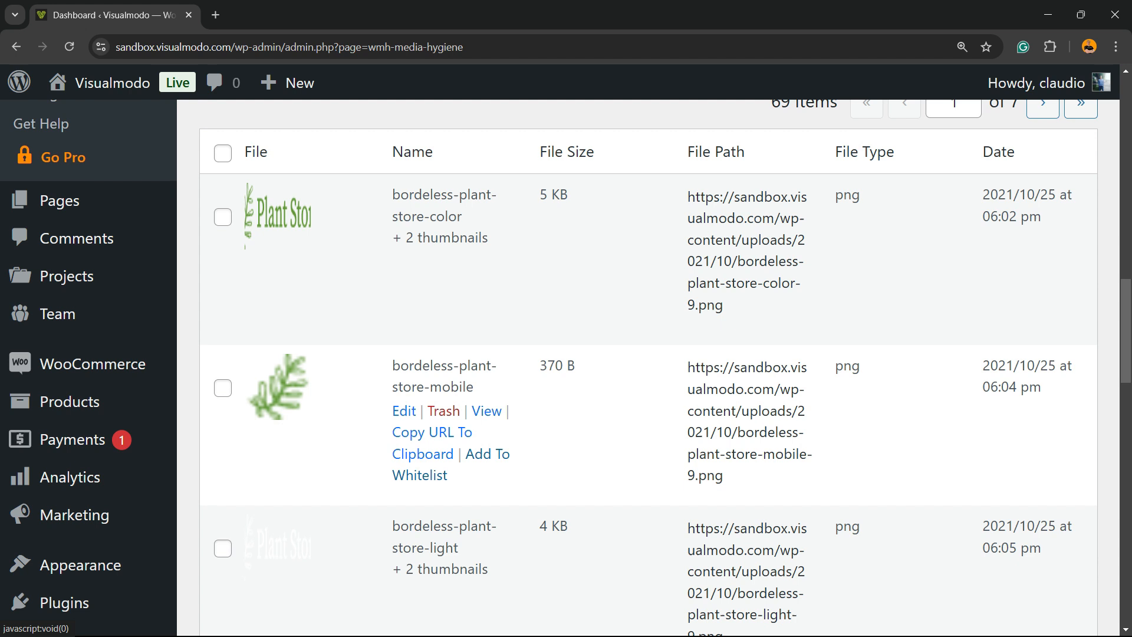
scroll("up", 3)
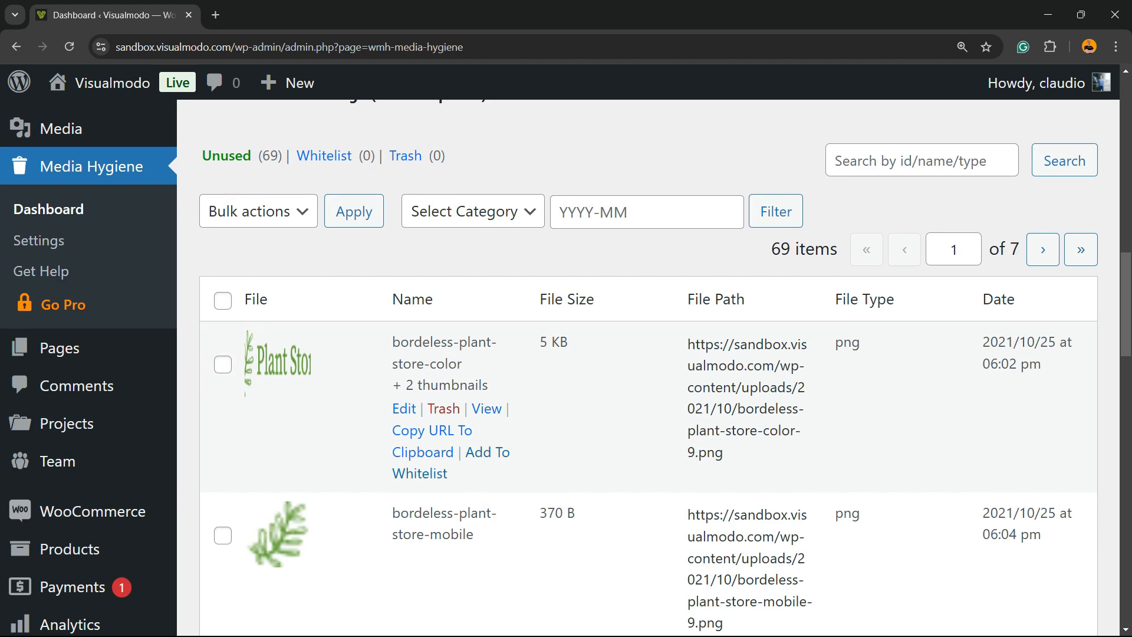
scroll("up", 3)
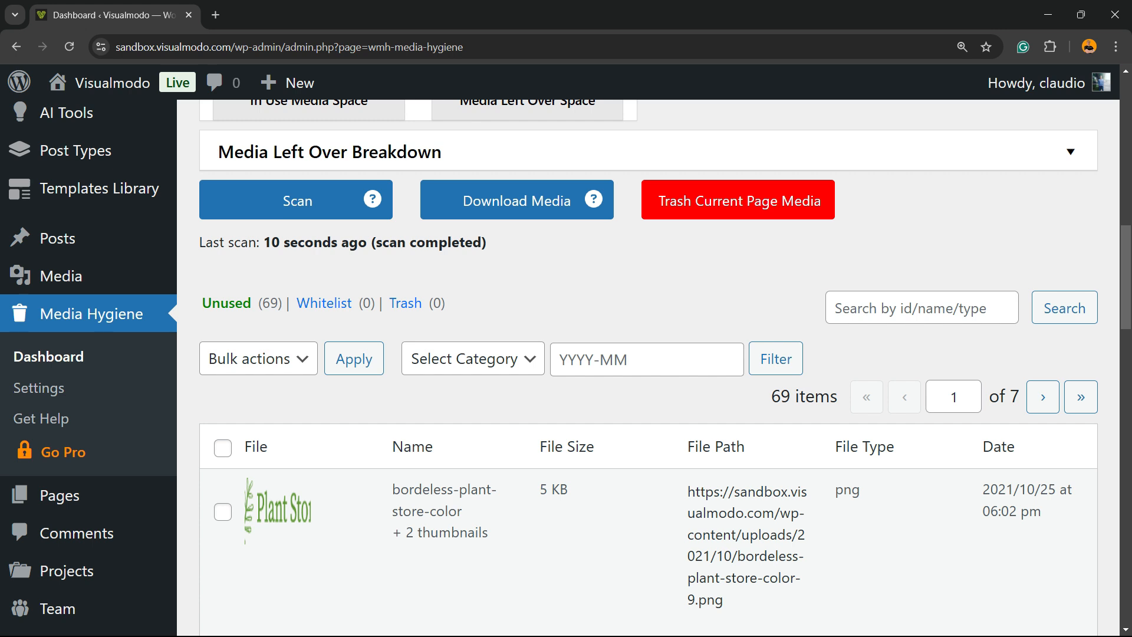
scroll("down", 3)
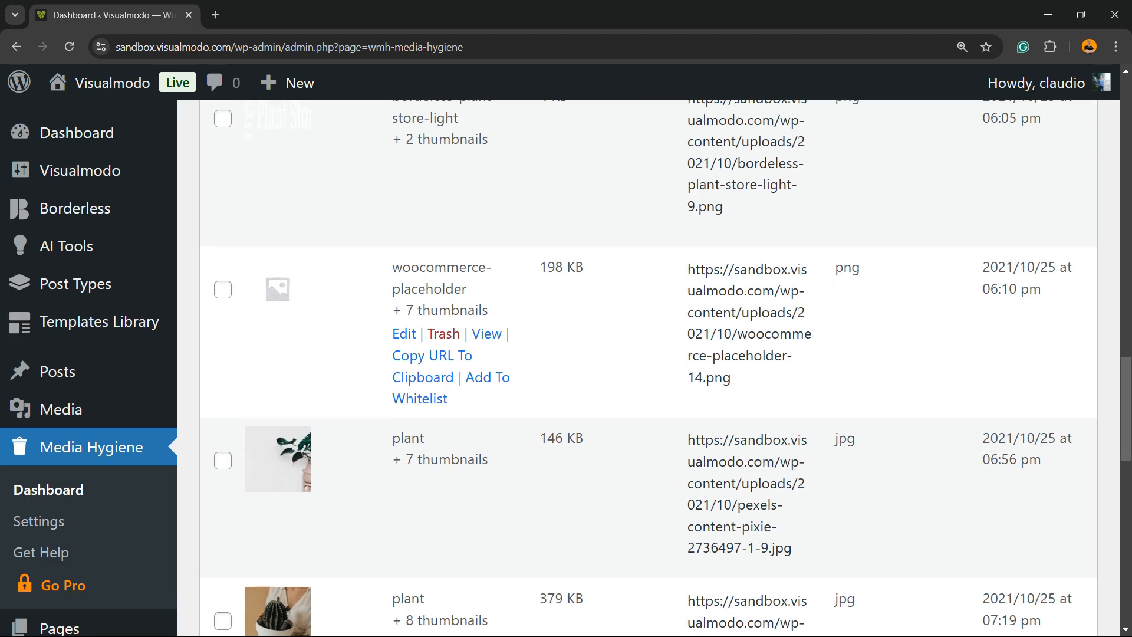
scroll("up", 3)
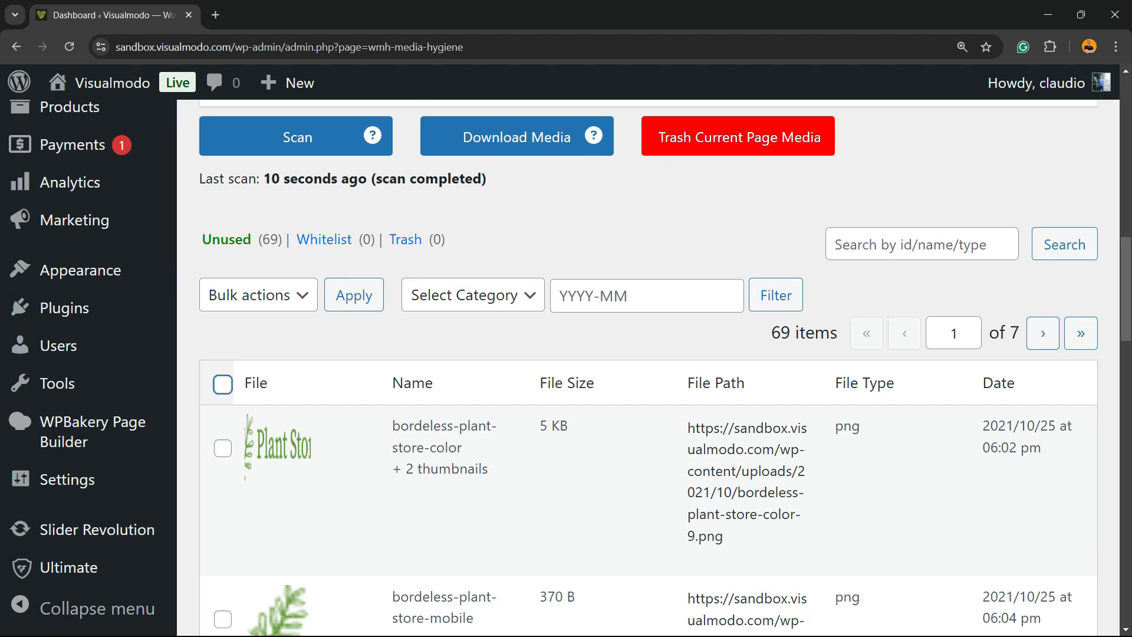
Select all 69 unused media files and review the Whitelist and Trash bulk actions.
left_click(257, 294)
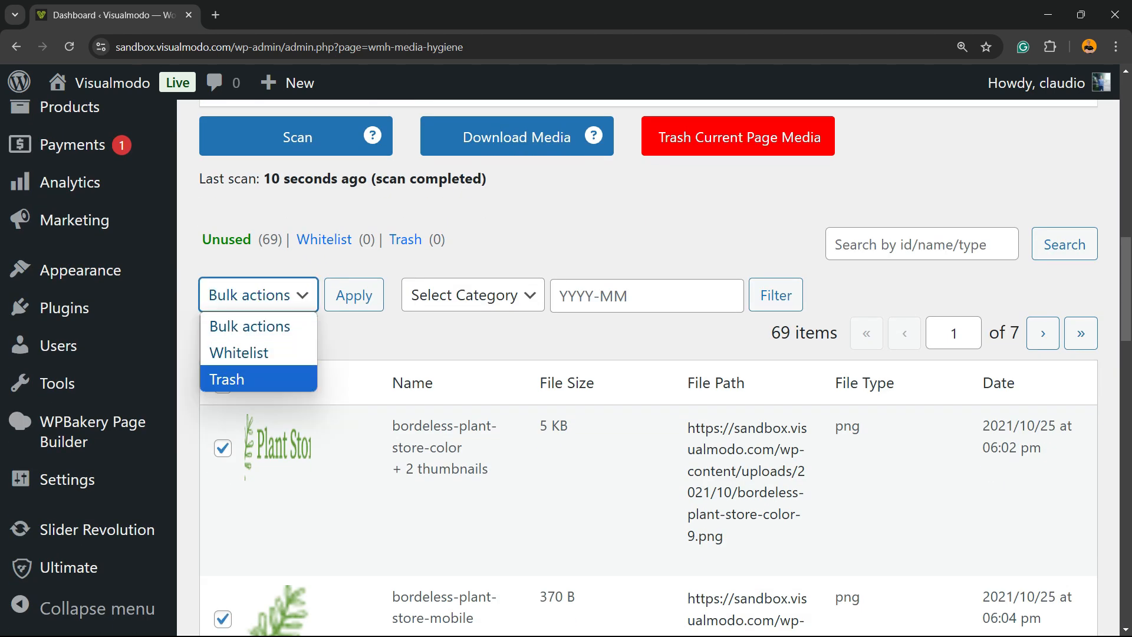
mouse_move(239, 353)
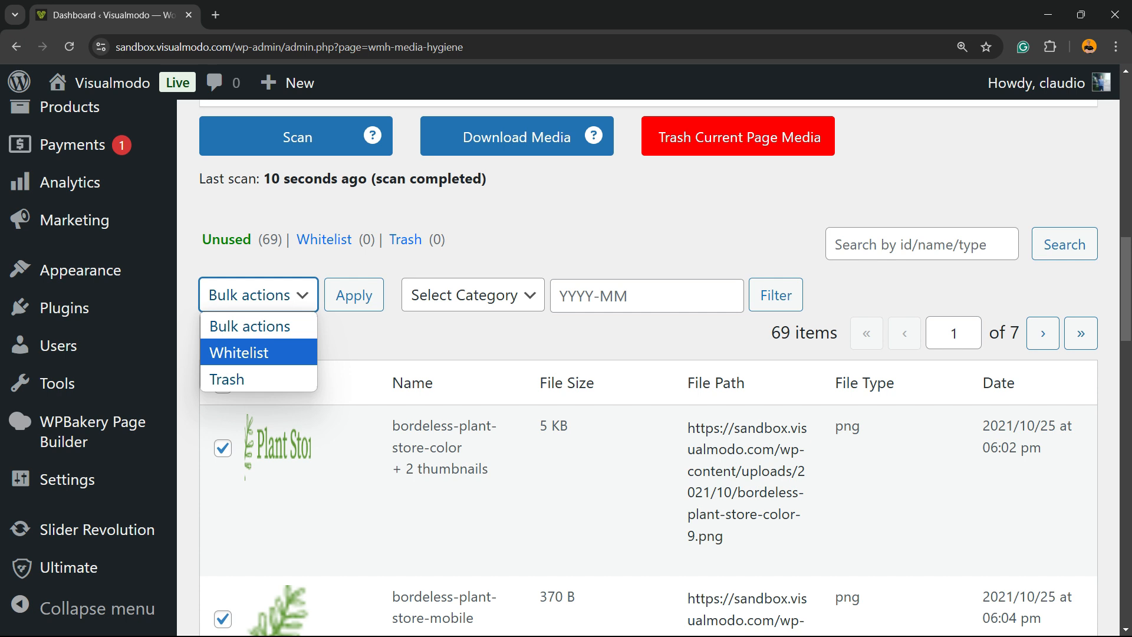
scroll("up", 3)
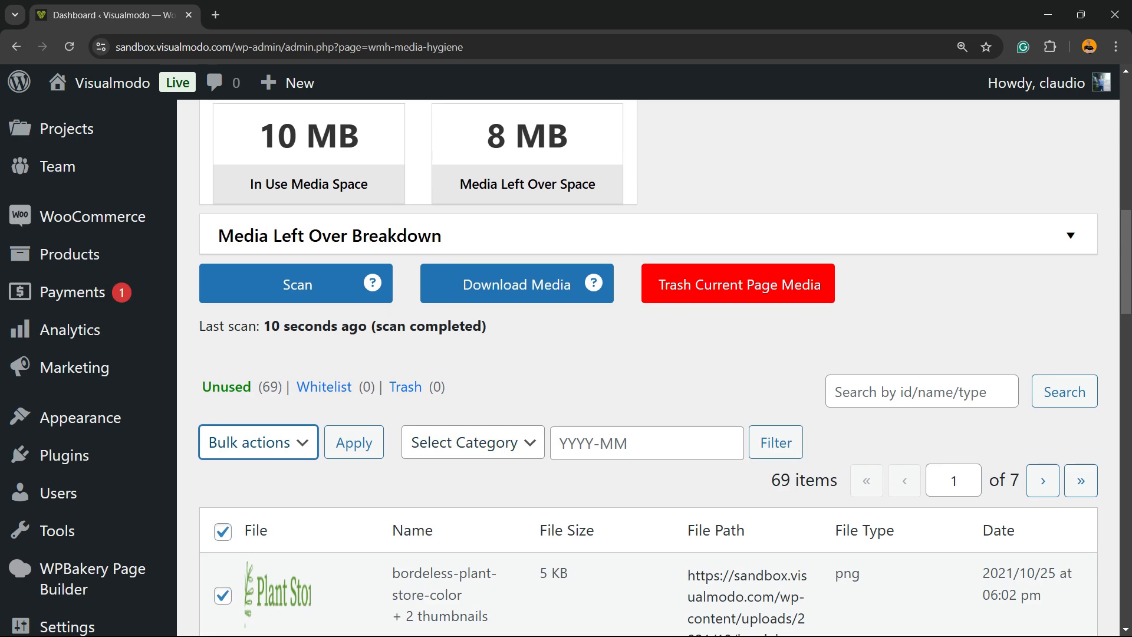
scroll("up", 3)
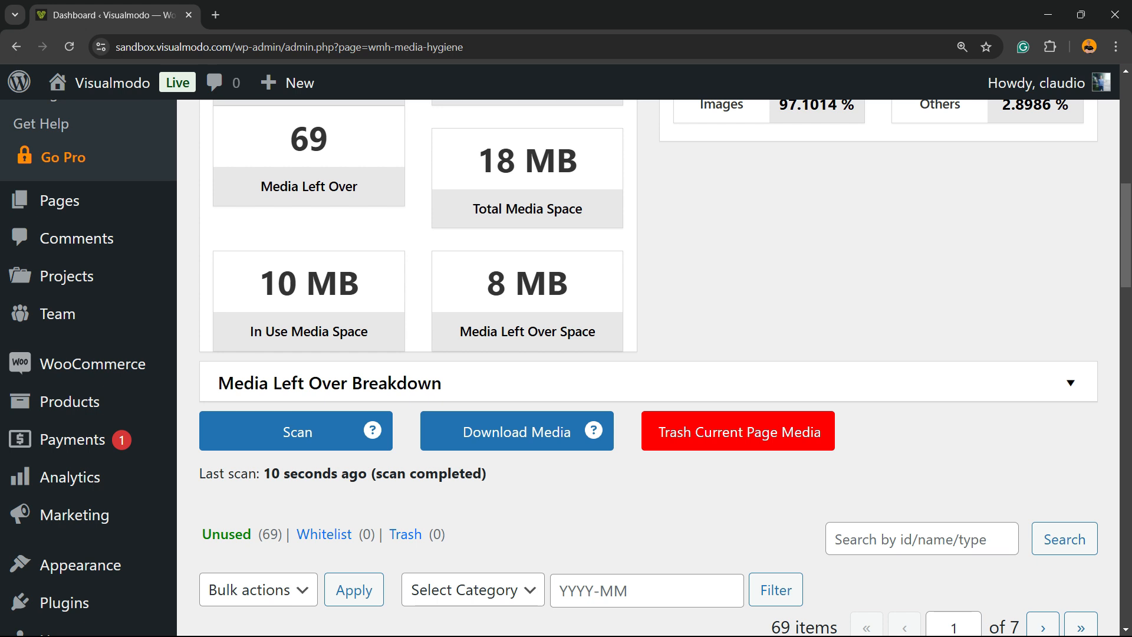
scroll("down", 3)
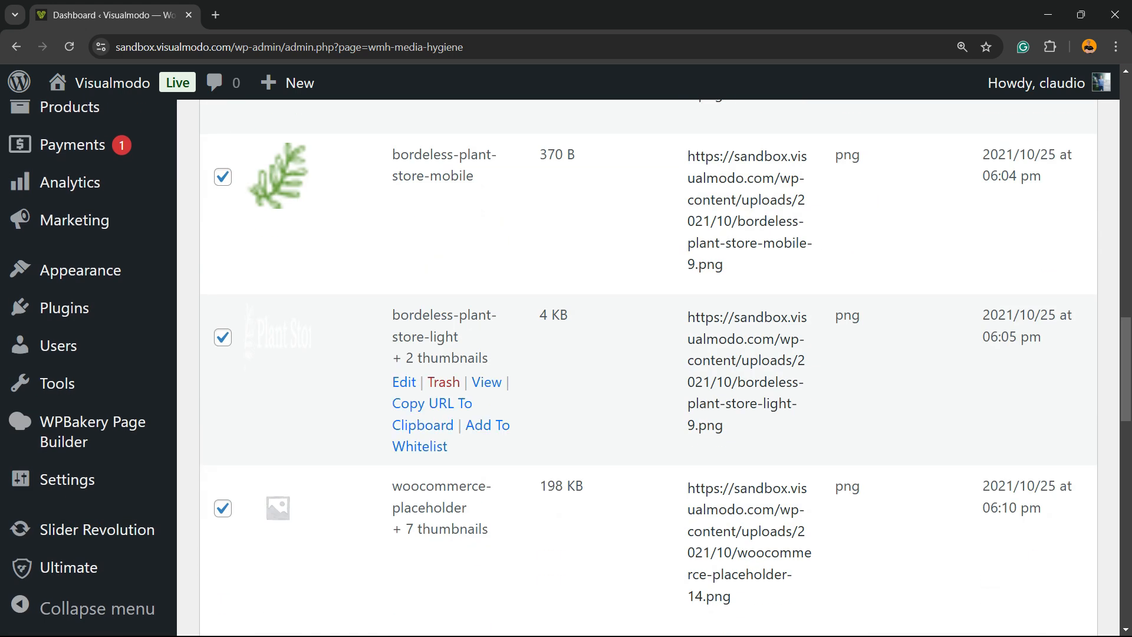
scroll("down", 3)
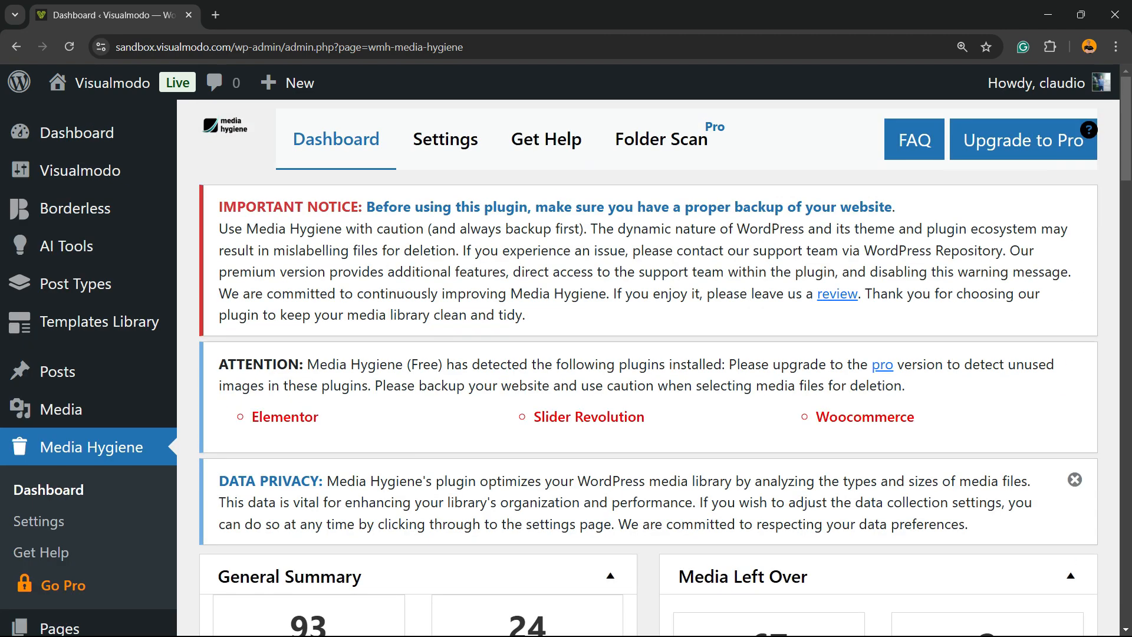
scroll("down", 3)
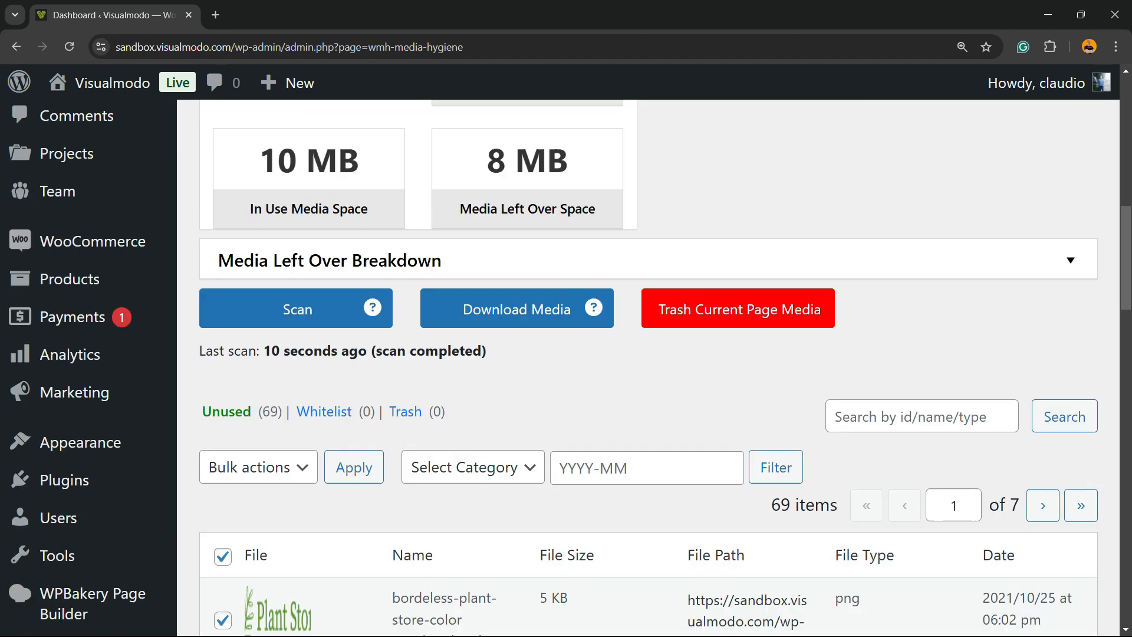
scroll("down", 3)
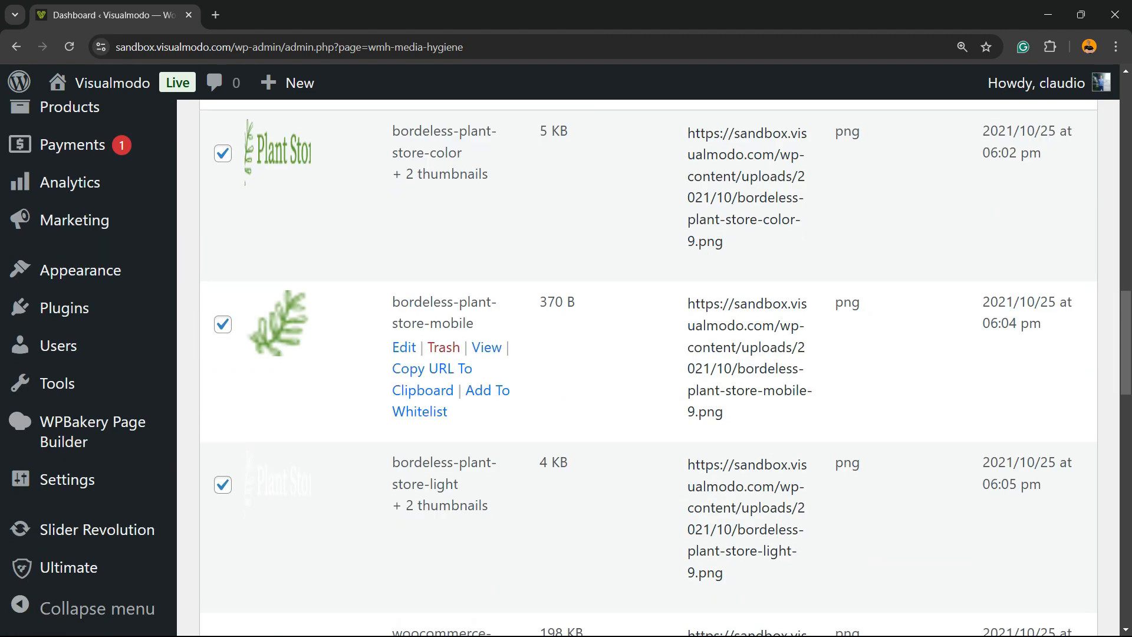
scroll("up", 3)
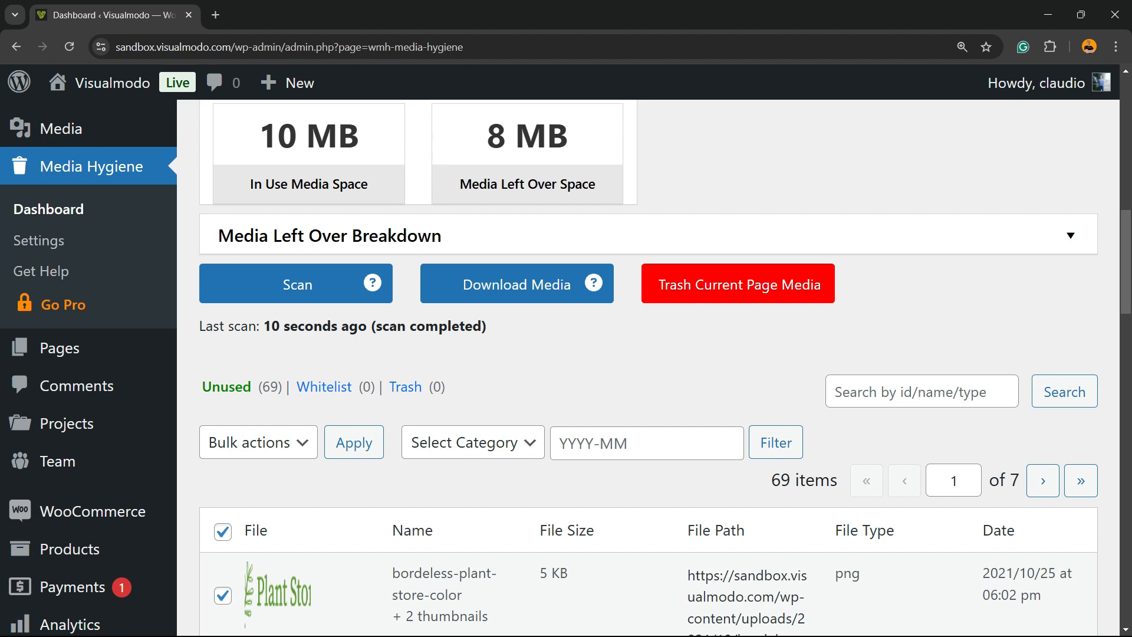